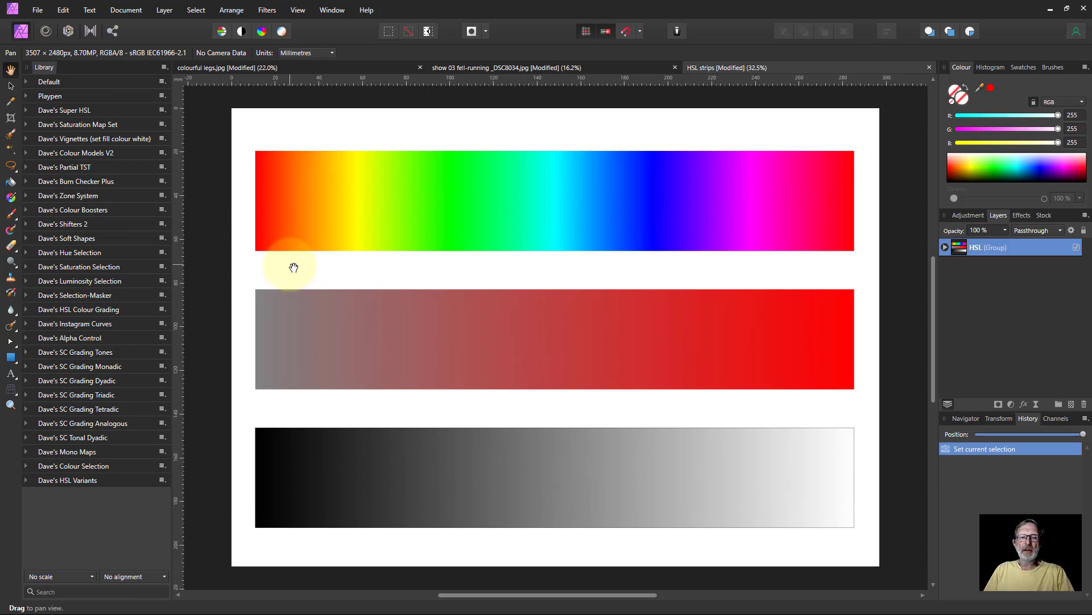
{"action": "mouse_move", "coordinate": [305, 270]}
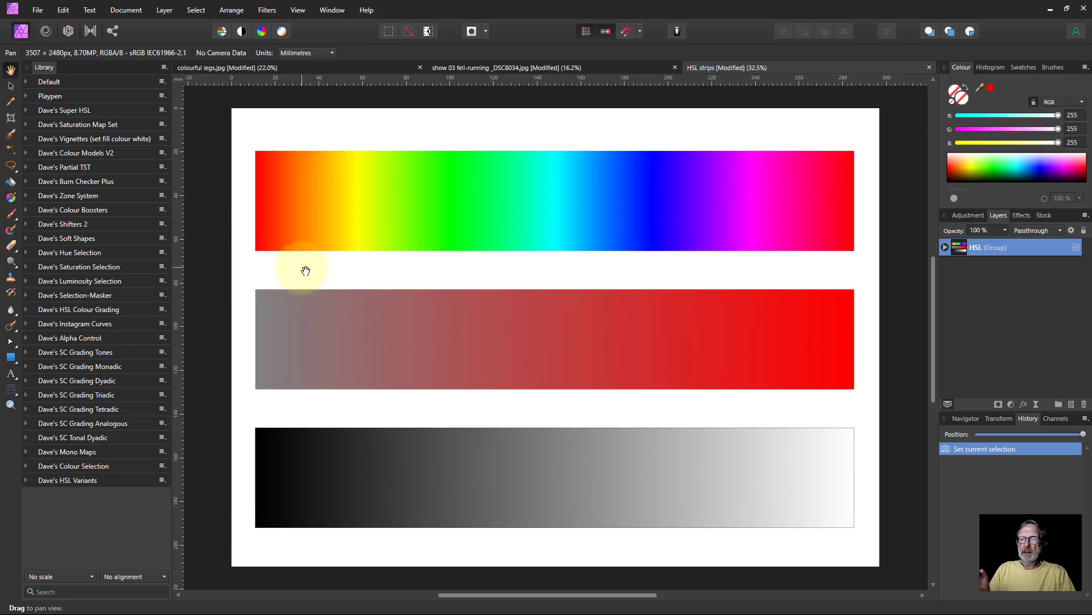
{"action": "mouse_move", "coordinate": [375, 260]}
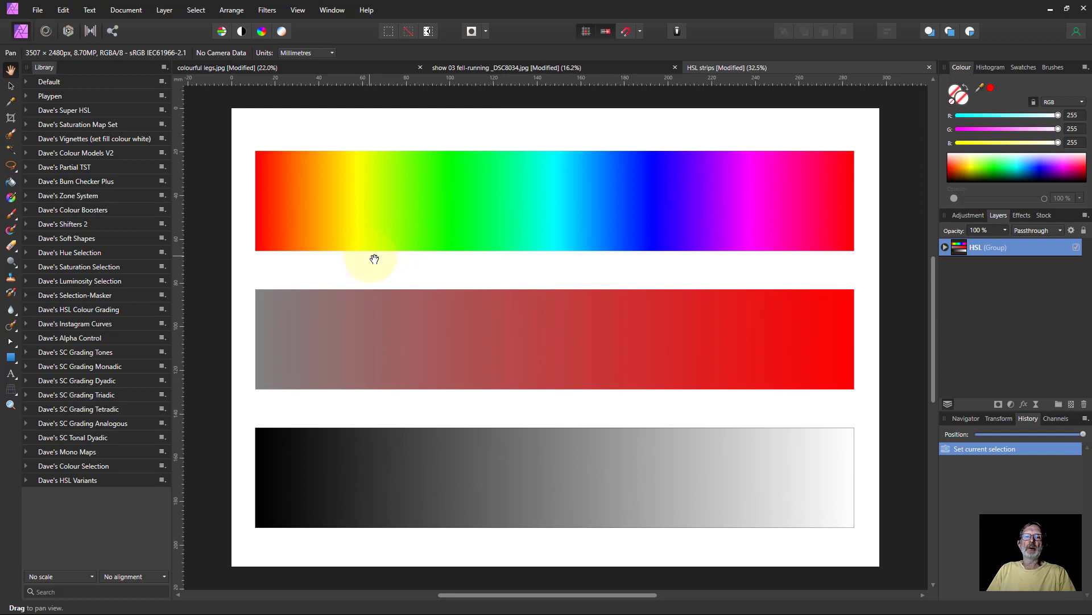
{"action": "mouse_move", "coordinate": [370, 182]}
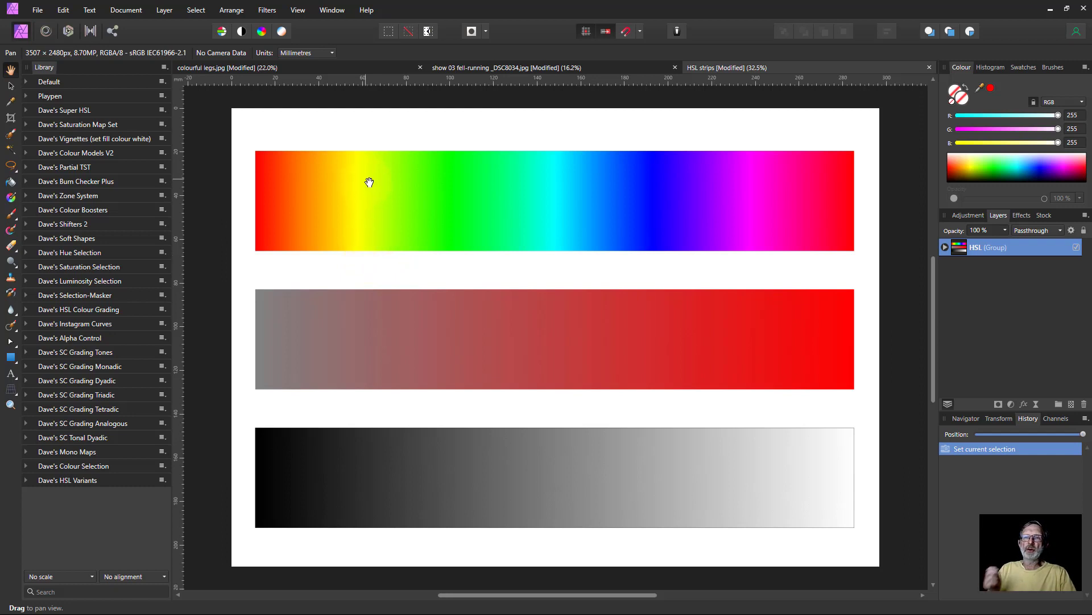
{"action": "mouse_move", "coordinate": [141, 104]}
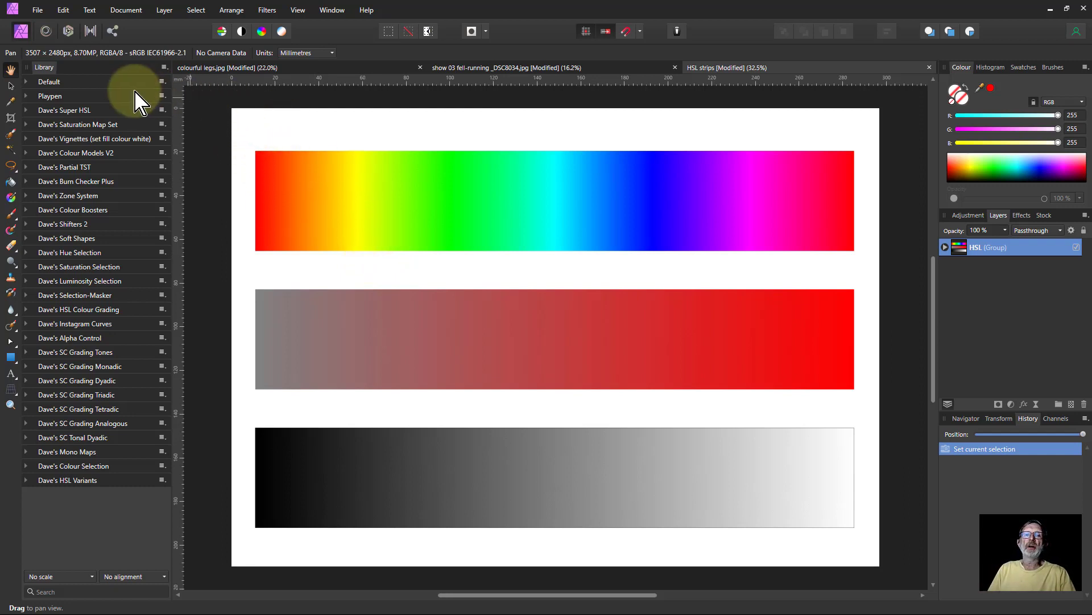
{"action": "mouse_move", "coordinate": [44, 75]}
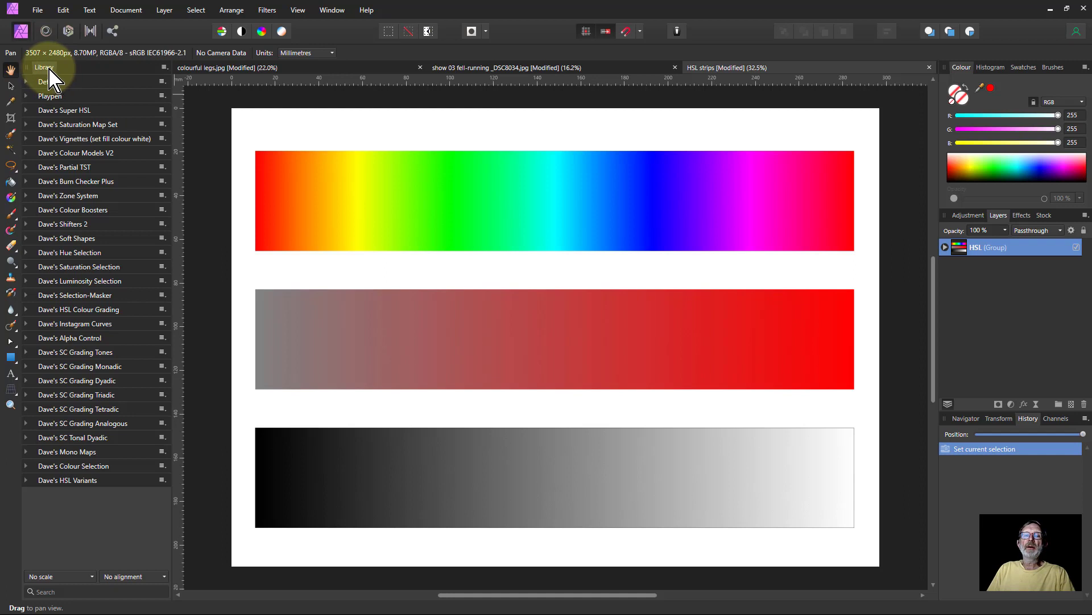
Expand Dave's HSL Variants category in the macro Library, listing Subtle HSL and HWB.
{"action": "left_click", "coordinate": [298, 10]}
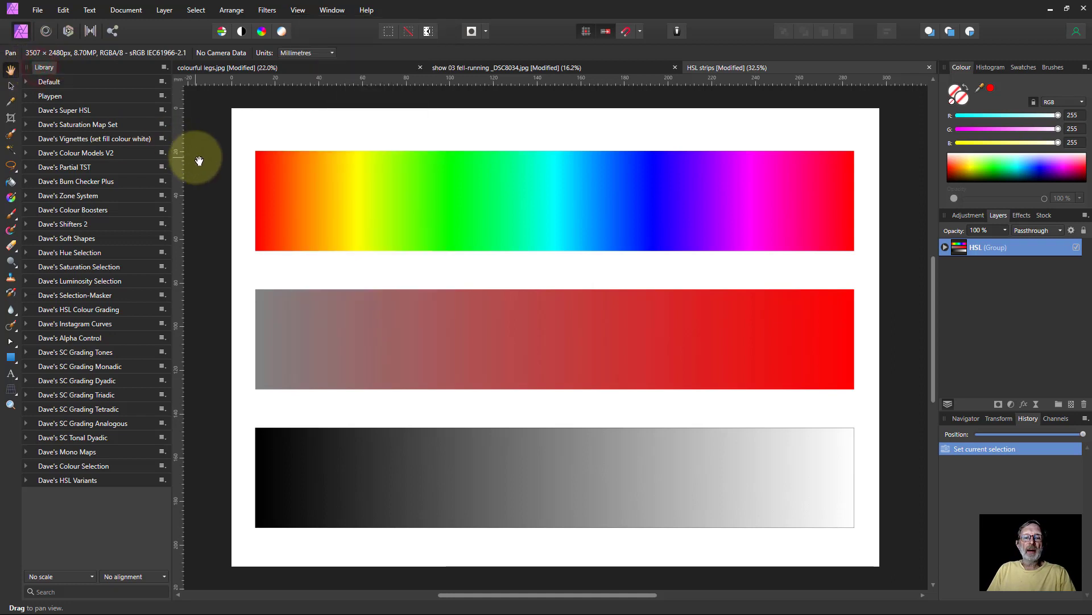
{"action": "left_click", "coordinate": [164, 67]}
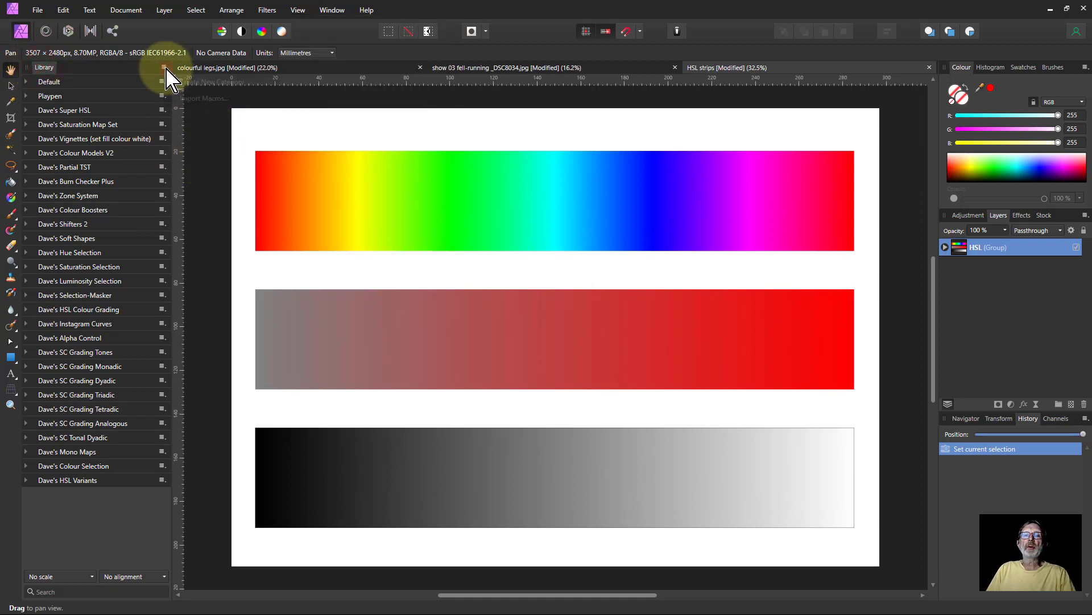
{"action": "left_click", "coordinate": [166, 74]}
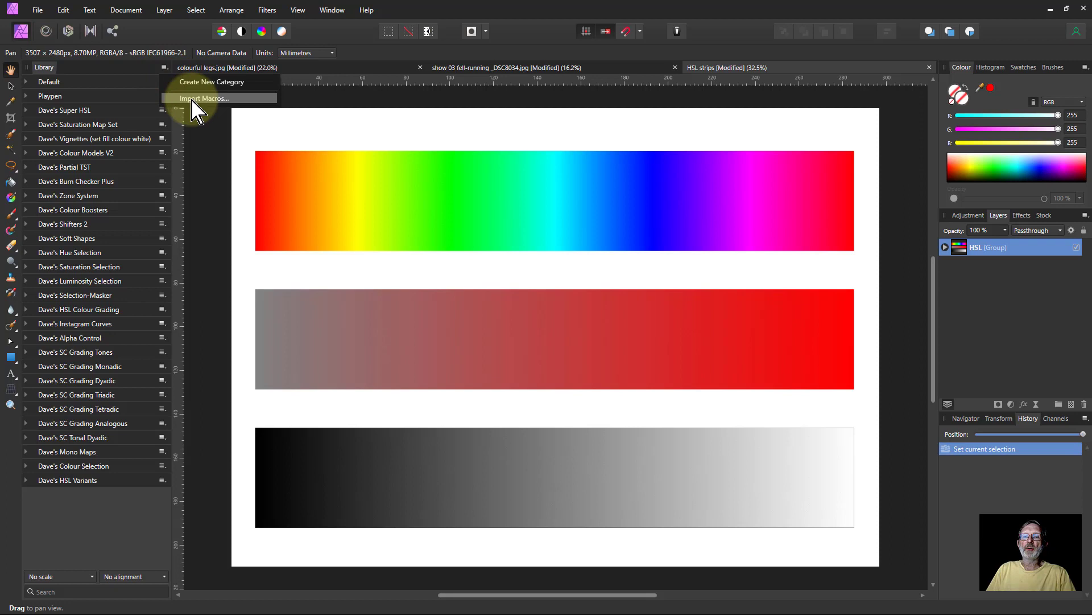
{"action": "mouse_move", "coordinate": [77, 517]}
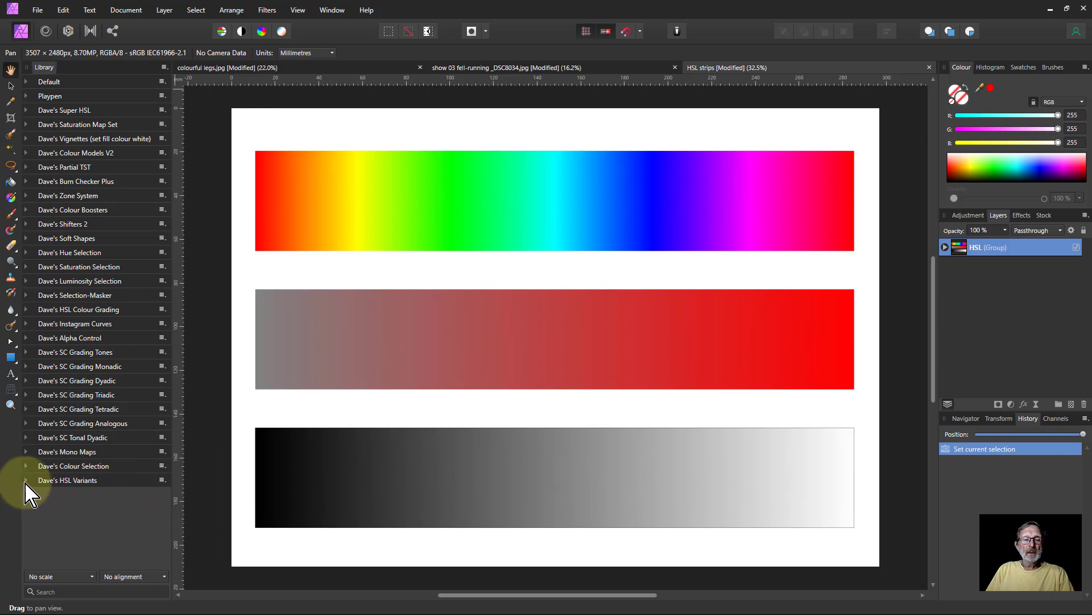
{"action": "left_click", "coordinate": [25, 479]}
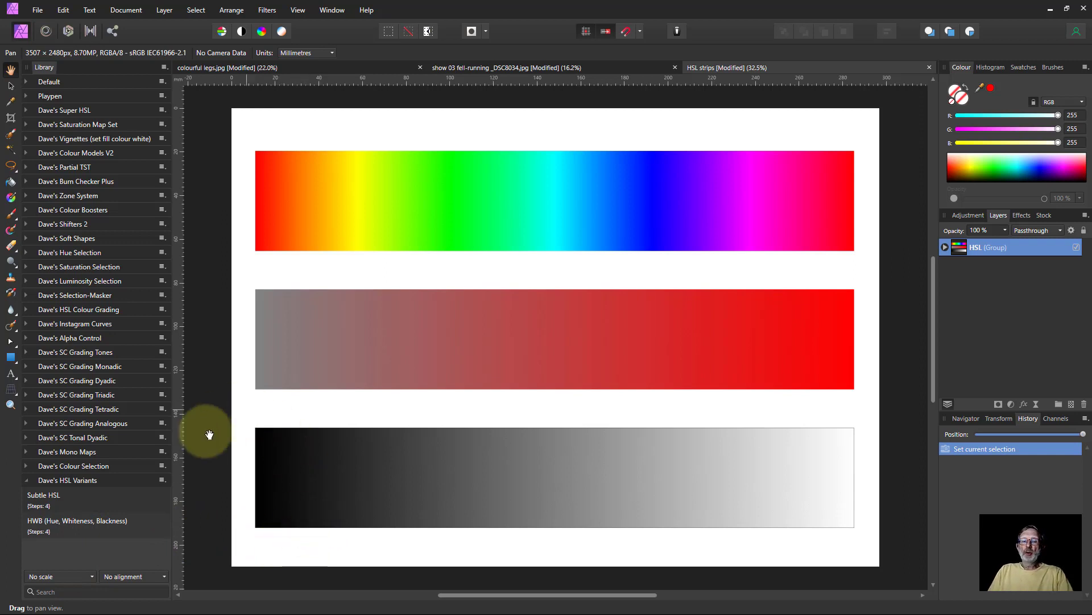
{"action": "mouse_move", "coordinate": [590, 305]}
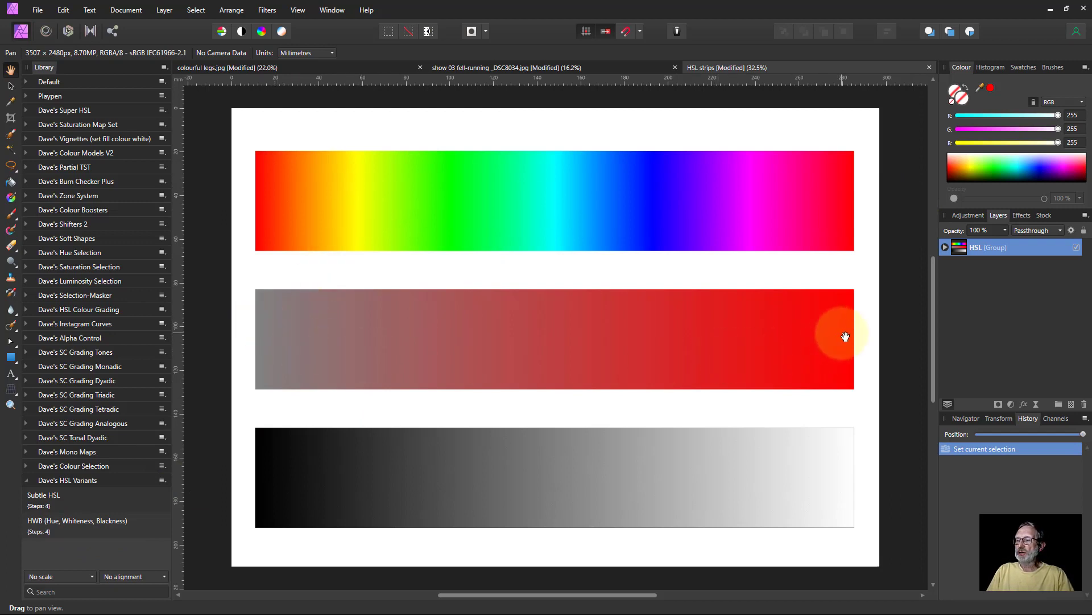
{"action": "mouse_move", "coordinate": [258, 465]}
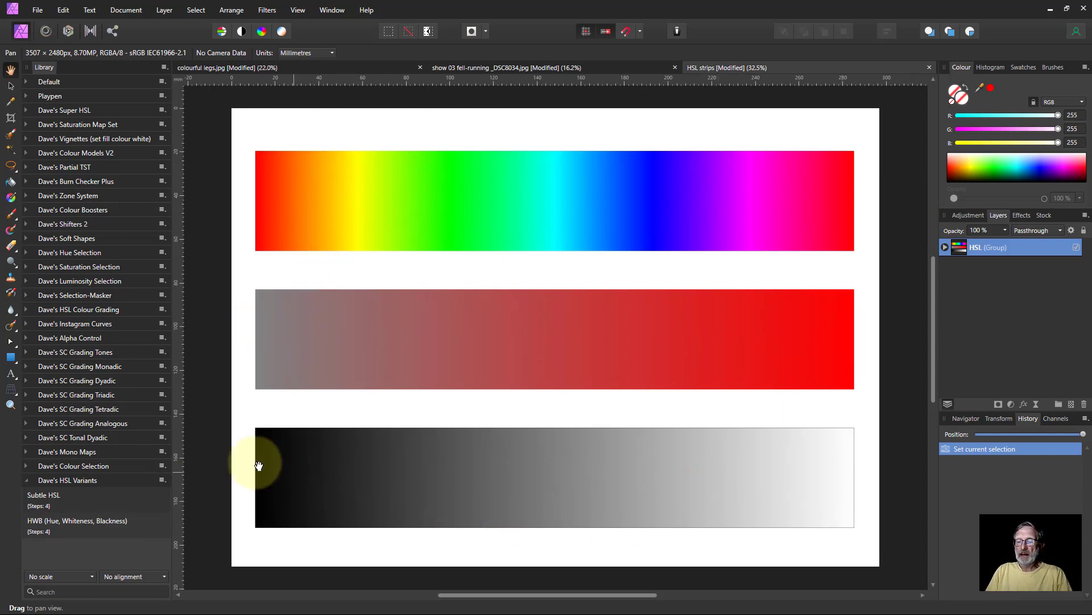
{"action": "mouse_move", "coordinate": [908, 440]}
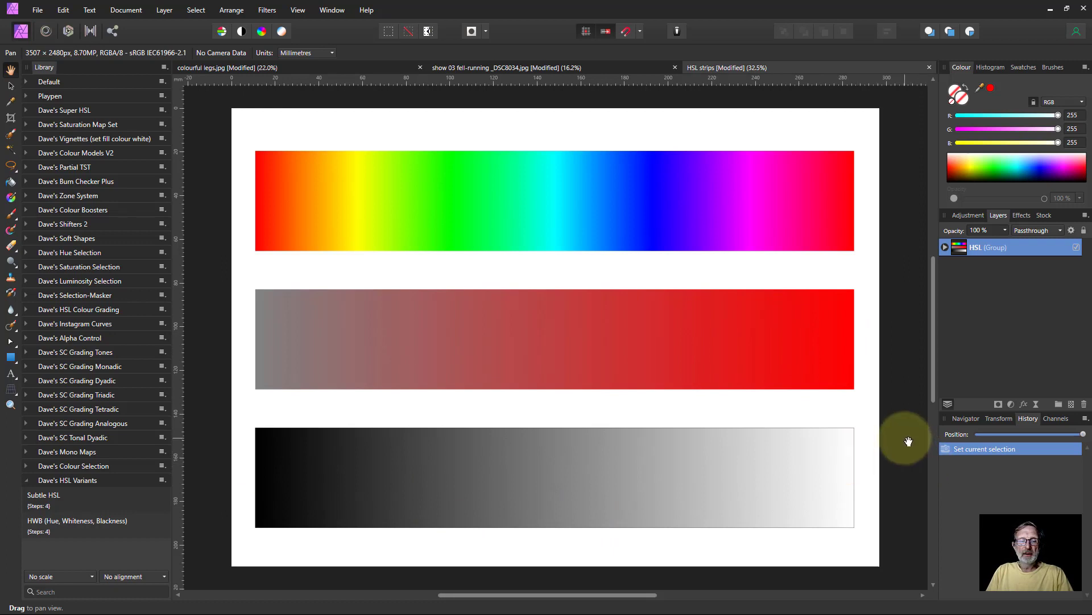
{"action": "mouse_move", "coordinate": [908, 441]}
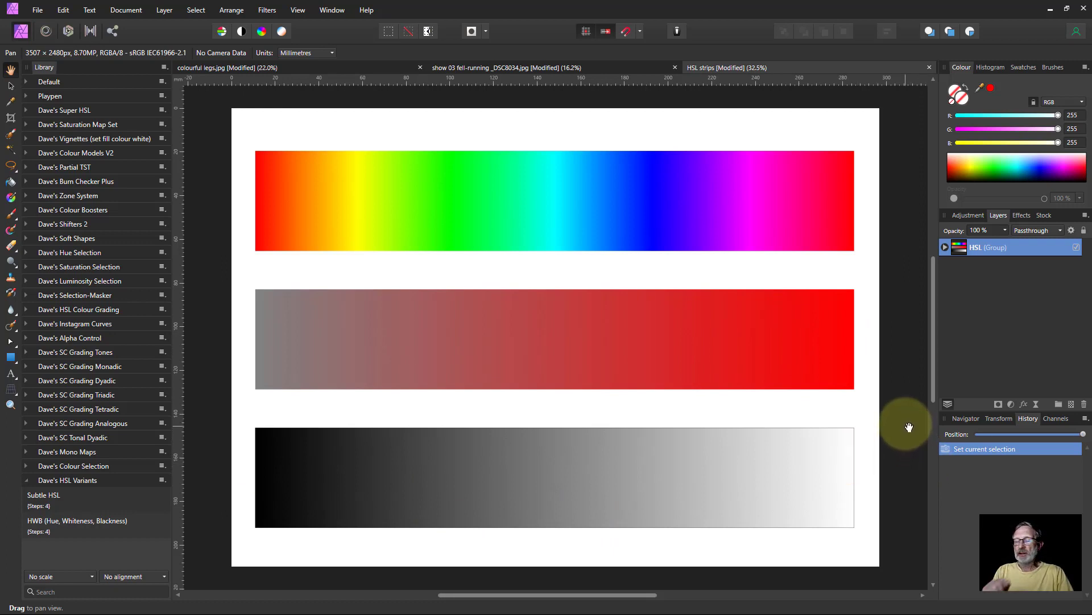
{"action": "mouse_move", "coordinate": [38, 533]}
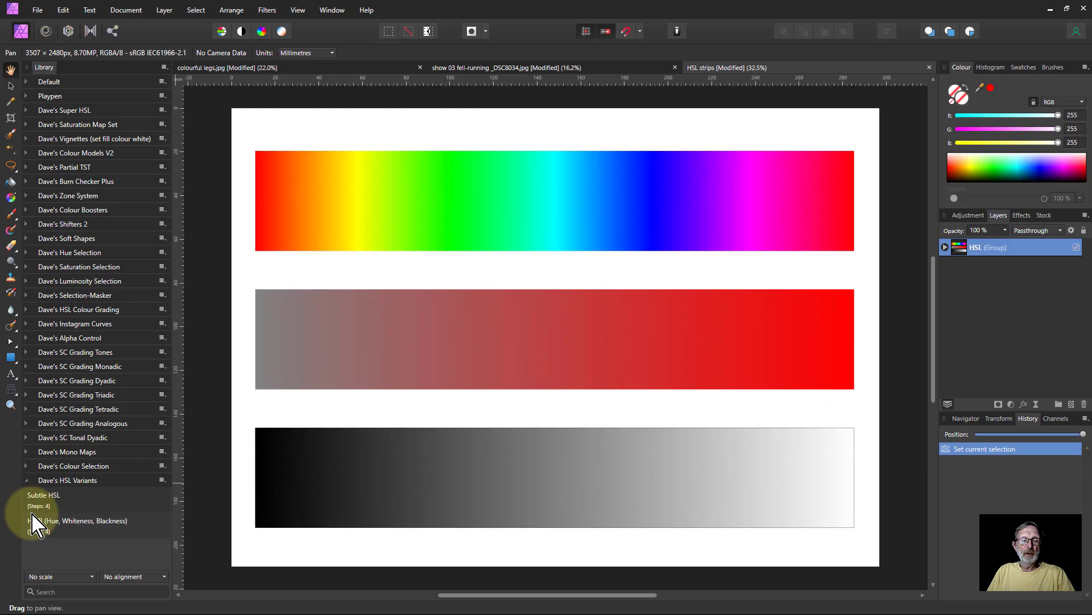
Apply the Subtle HSL macro and open the new layer's Live Procedural Texture settings.
{"action": "left_click", "coordinate": [43, 498]}
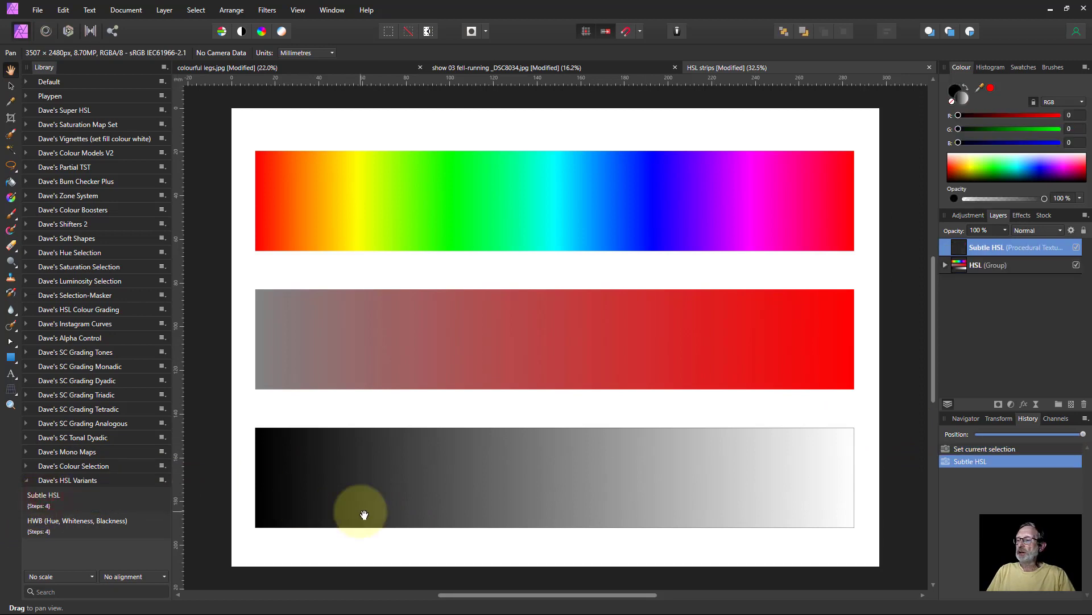
{"action": "left_click", "coordinate": [988, 265]}
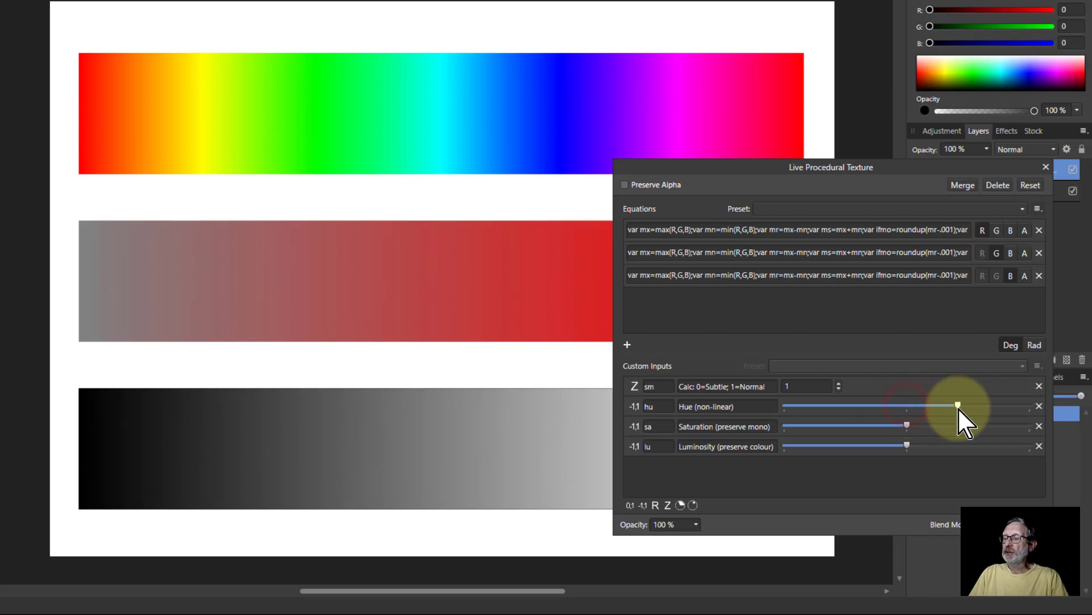
Trial hue shifts on the strips (towards orange, reds to yellow), then return hue to neutral.
{"action": "left_click_drag", "start_coordinate": [957, 405], "coordinate": [957, 406]}
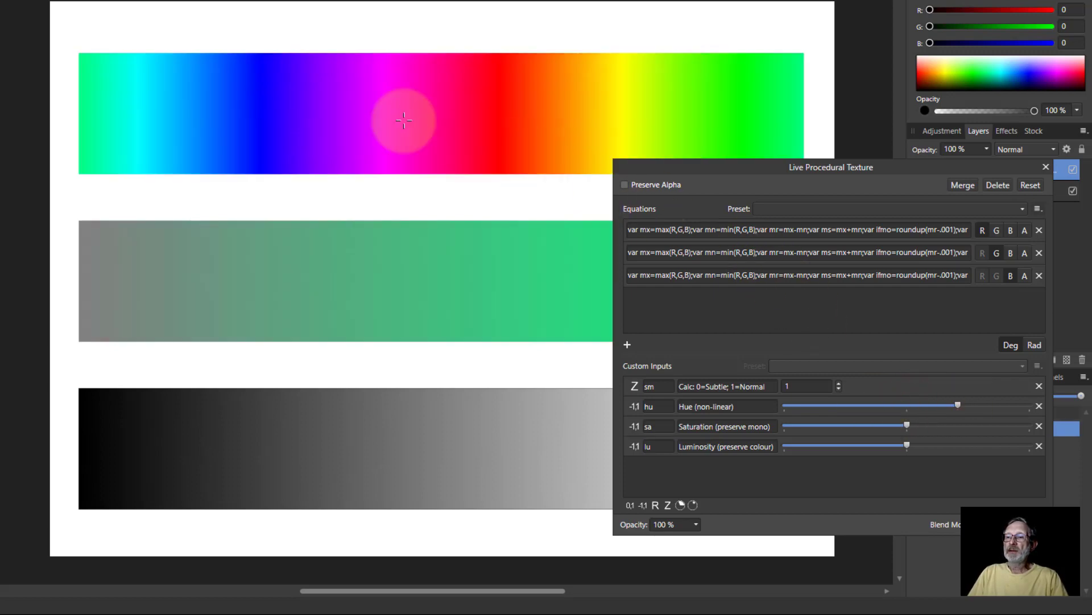
{"action": "mouse_move", "coordinate": [425, 104]}
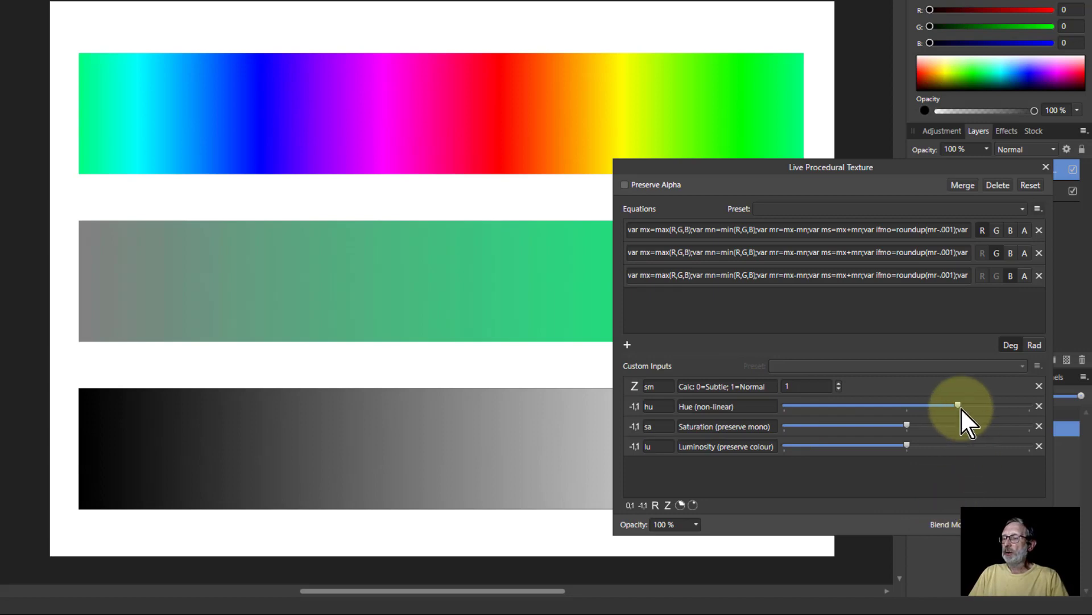
{"action": "left_click_drag", "start_coordinate": [958, 404], "coordinate": [909, 405]}
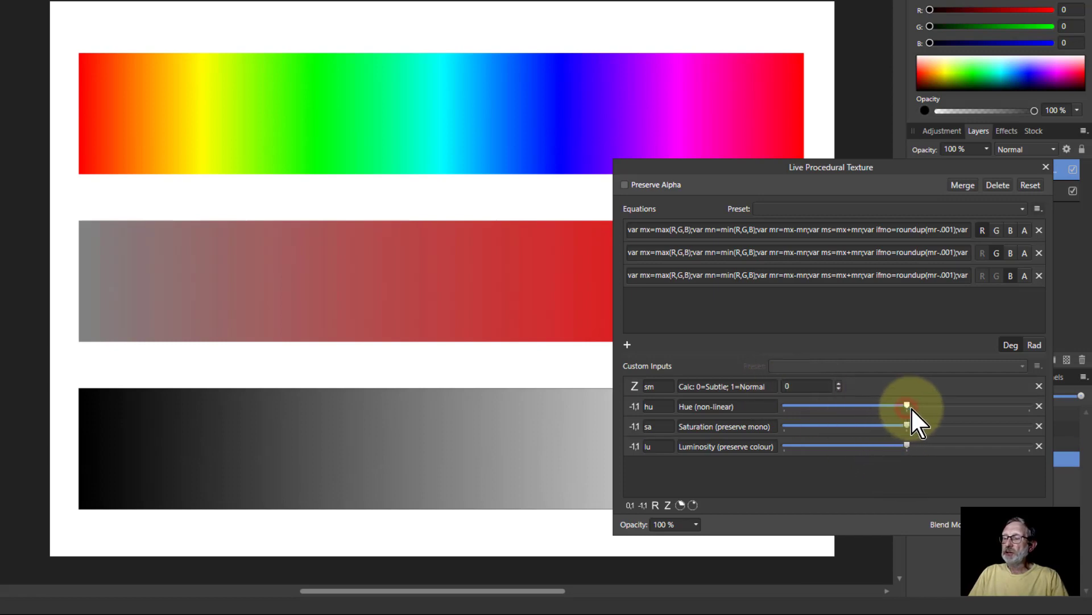
{"action": "left_click_drag", "start_coordinate": [907, 405], "coordinate": [980, 404]}
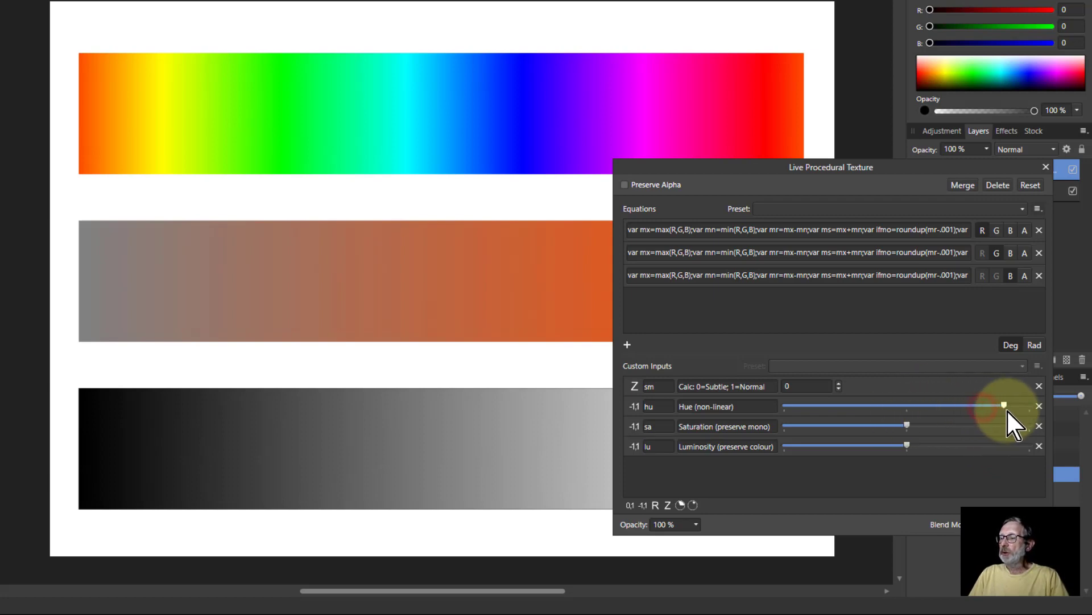
{"action": "left_click_drag", "start_coordinate": [1004, 405], "coordinate": [1016, 405]}
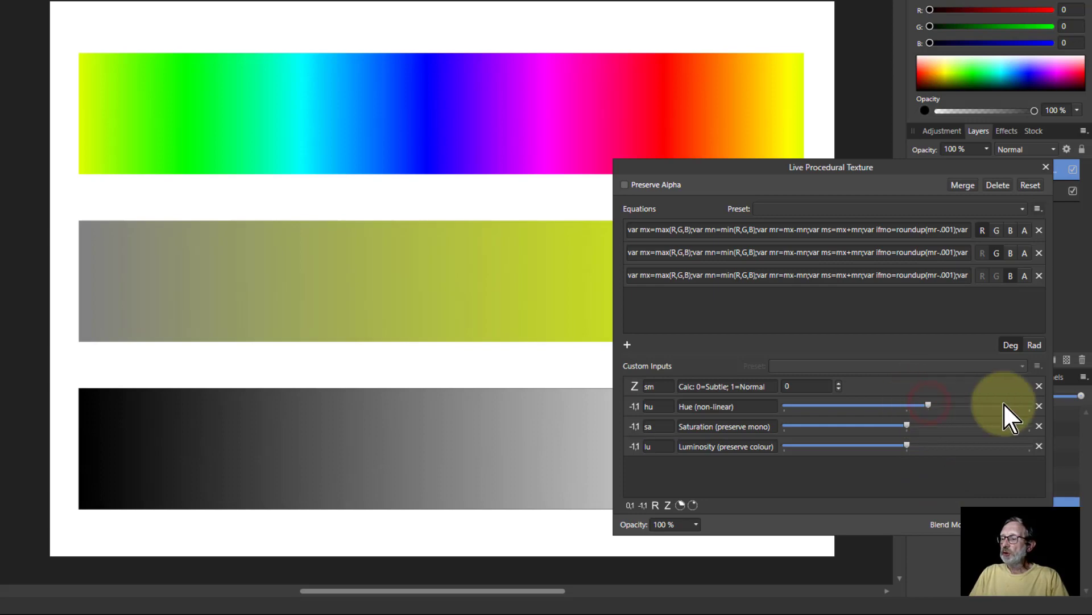
{"action": "left_click_drag", "start_coordinate": [929, 405], "coordinate": [906, 405]}
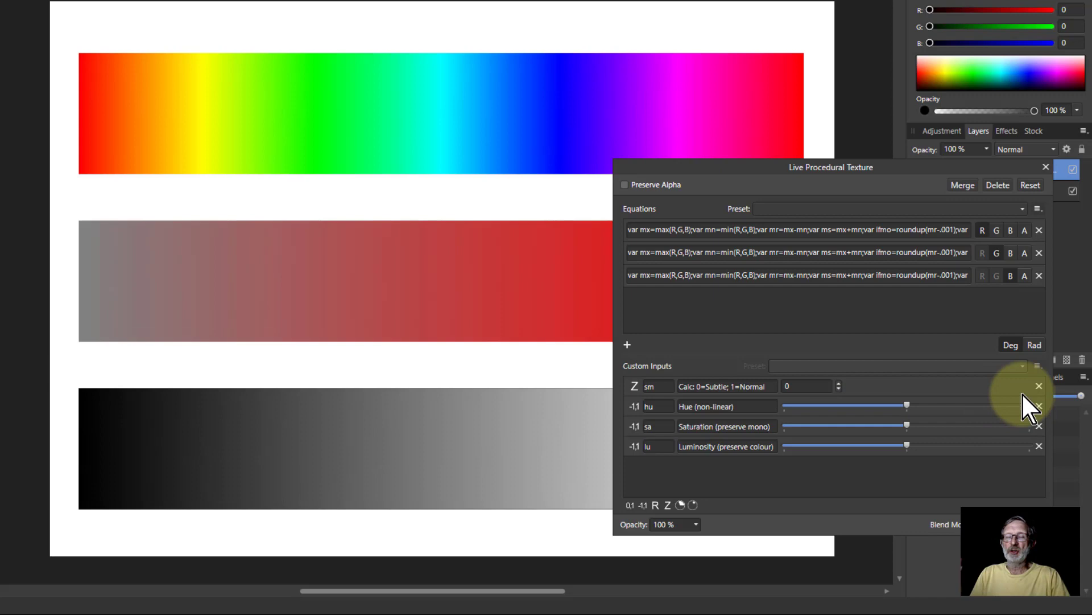
{"action": "mouse_move", "coordinate": [1009, 376]}
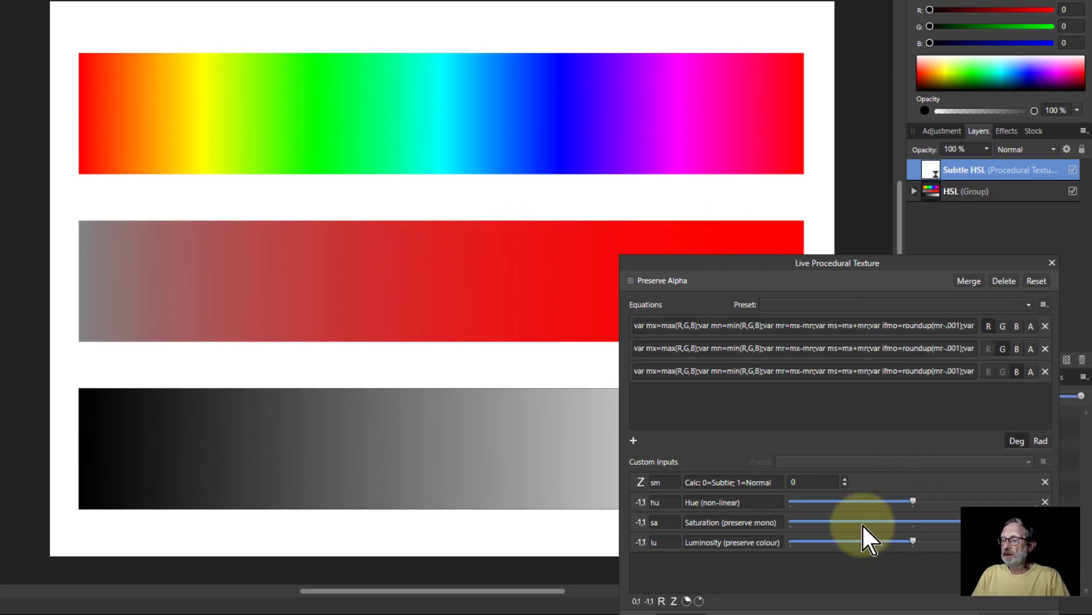
Fully desaturate the strips, drop luminosity to minimum, then delete the texture layer.
{"action": "left_click_drag", "start_coordinate": [913, 521], "coordinate": [791, 522]}
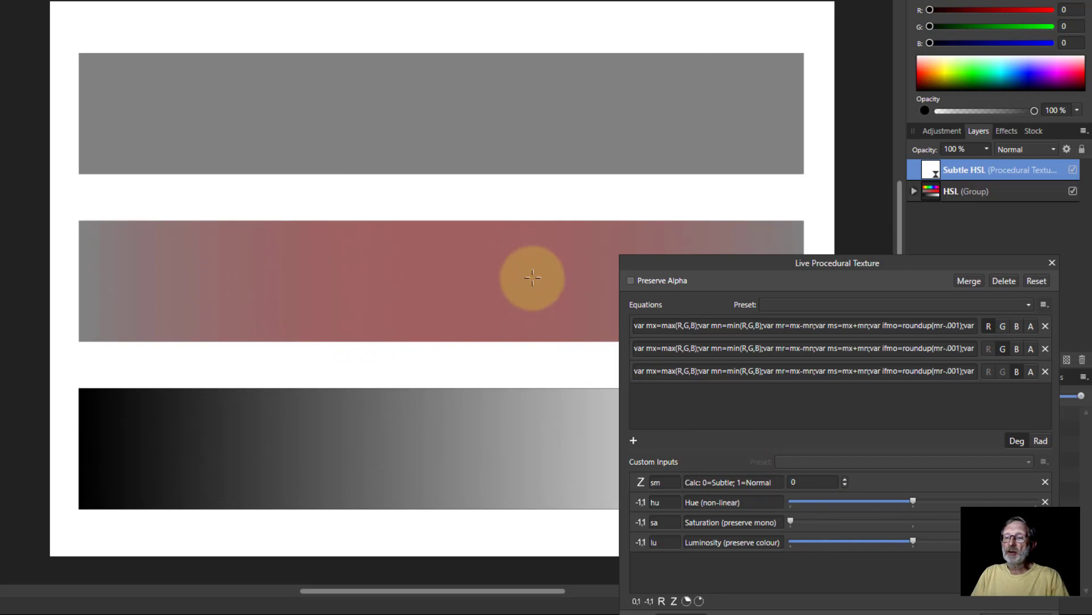
{"action": "mouse_move", "coordinate": [451, 293]}
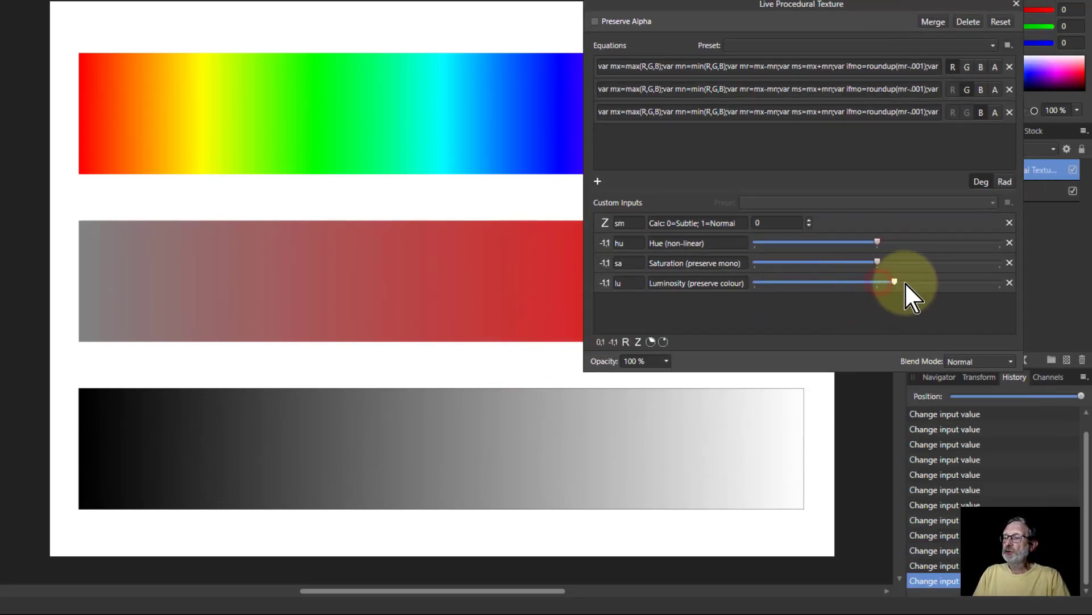
{"action": "left_click_drag", "start_coordinate": [895, 282], "coordinate": [1000, 282]}
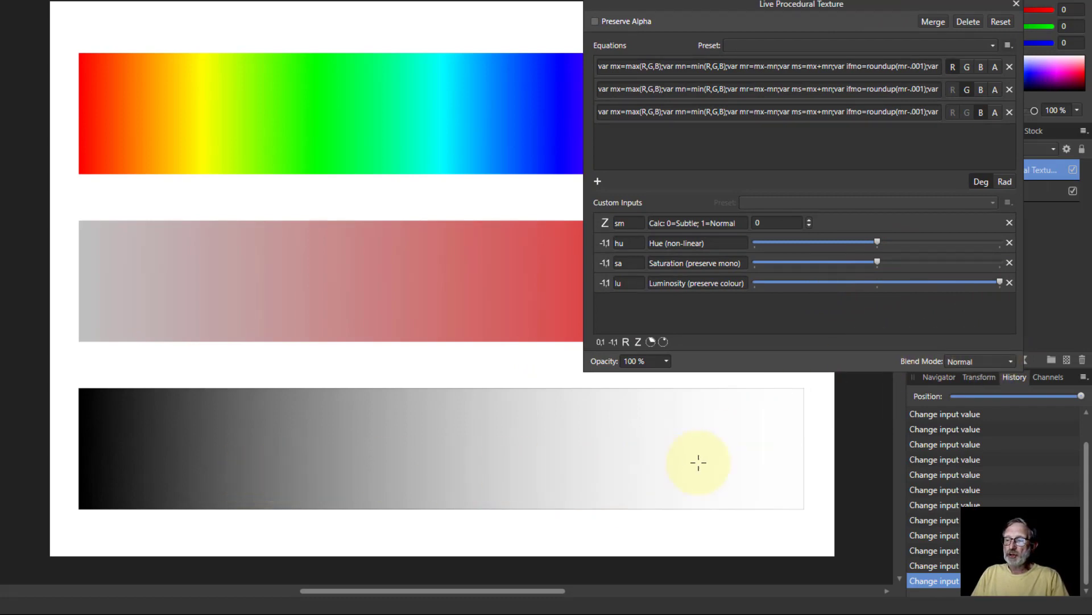
{"action": "left_click_drag", "start_coordinate": [1000, 283], "coordinate": [755, 283]}
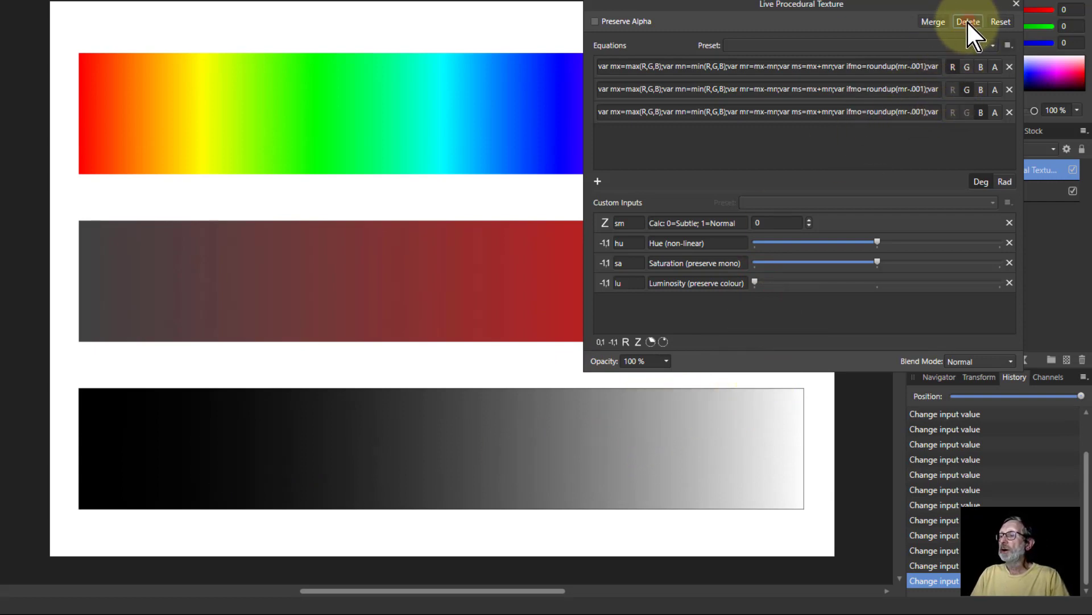
{"action": "left_click", "coordinate": [967, 21]}
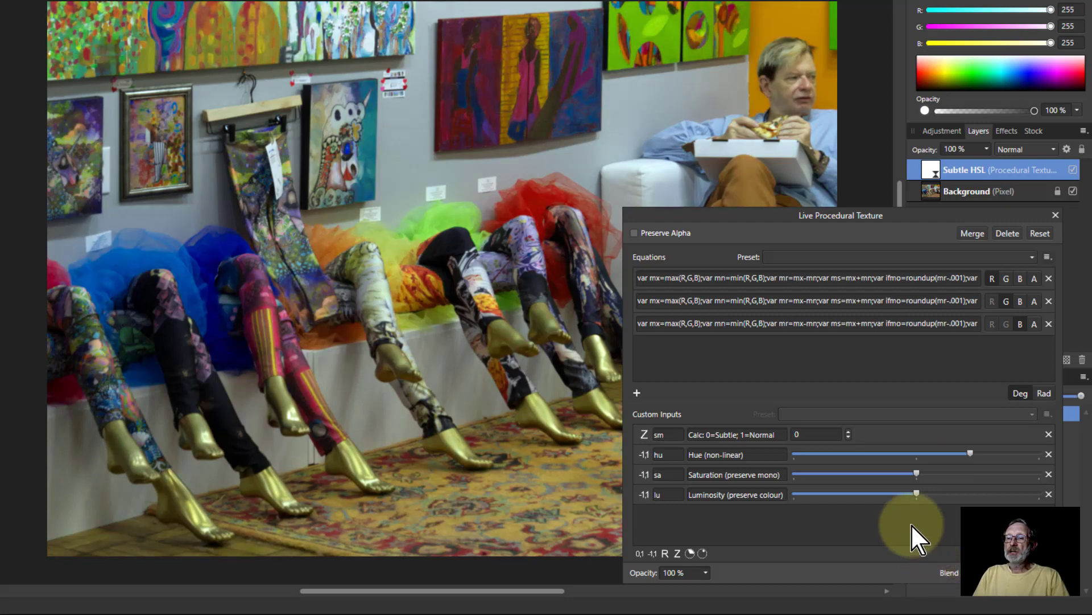
Preview hue and saturation extremes on the mannequin-legs photo, then brighten it with maximum luminosity.
{"action": "left_click_drag", "start_coordinate": [968, 454], "coordinate": [853, 454]}
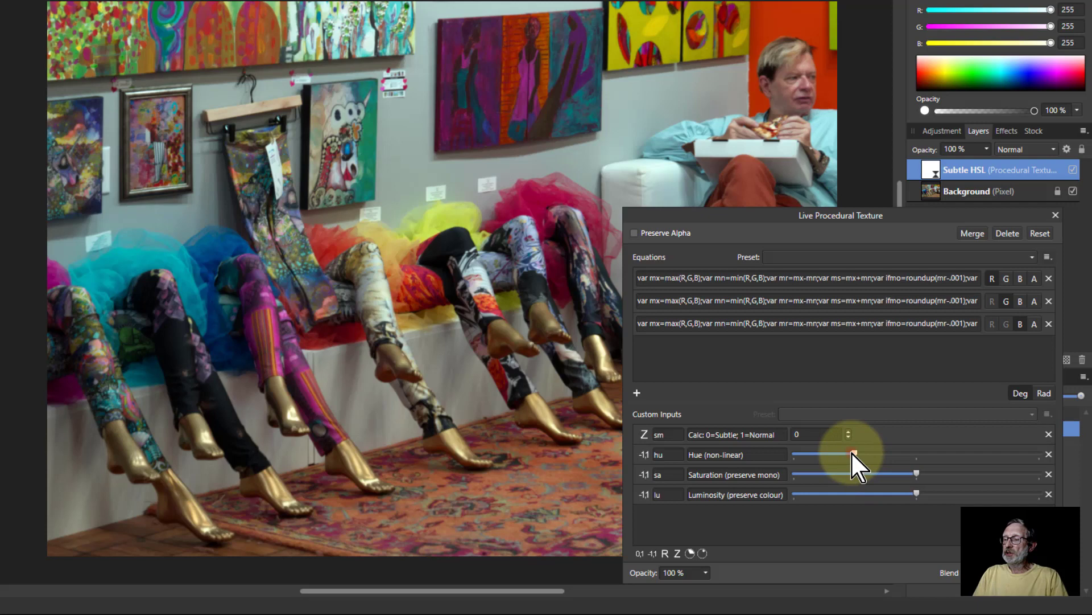
{"action": "left_click_drag", "start_coordinate": [836, 454], "coordinate": [917, 455]}
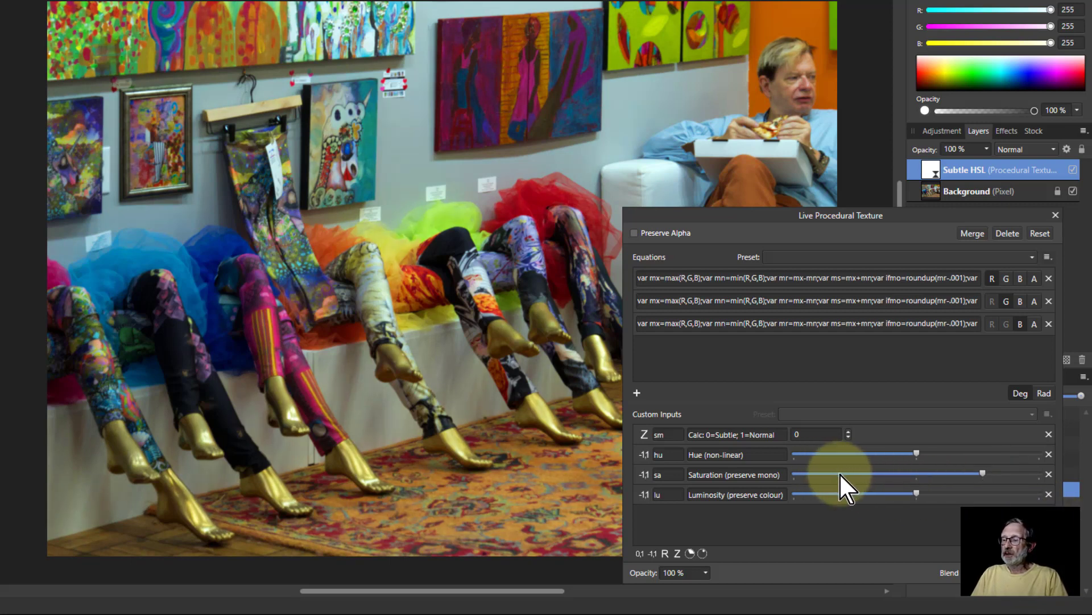
{"action": "left_click_drag", "start_coordinate": [982, 473], "coordinate": [839, 474]}
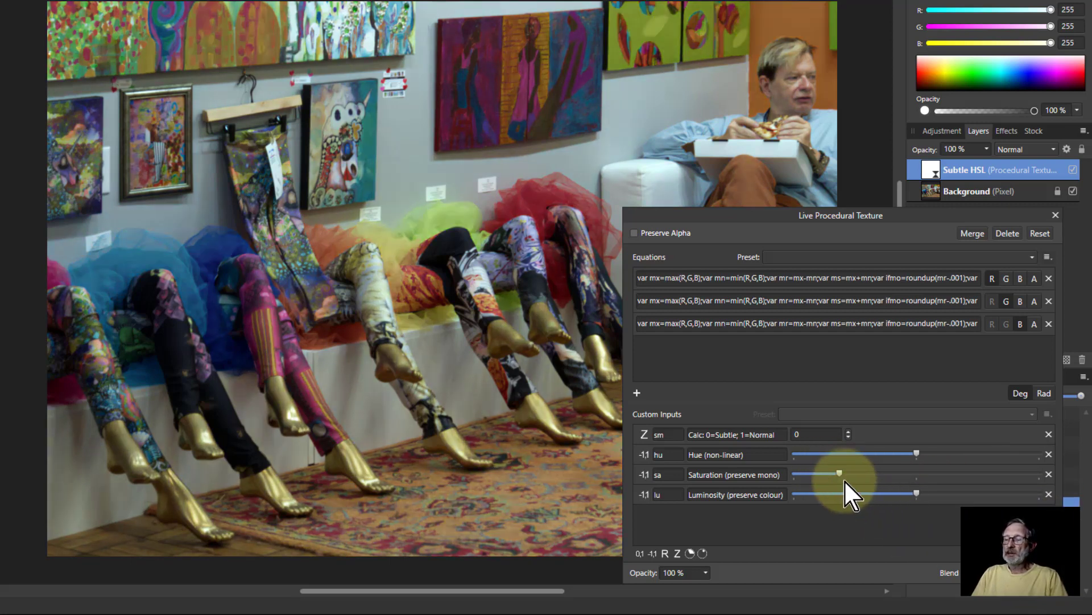
{"action": "left_click_drag", "start_coordinate": [840, 474], "coordinate": [793, 473]}
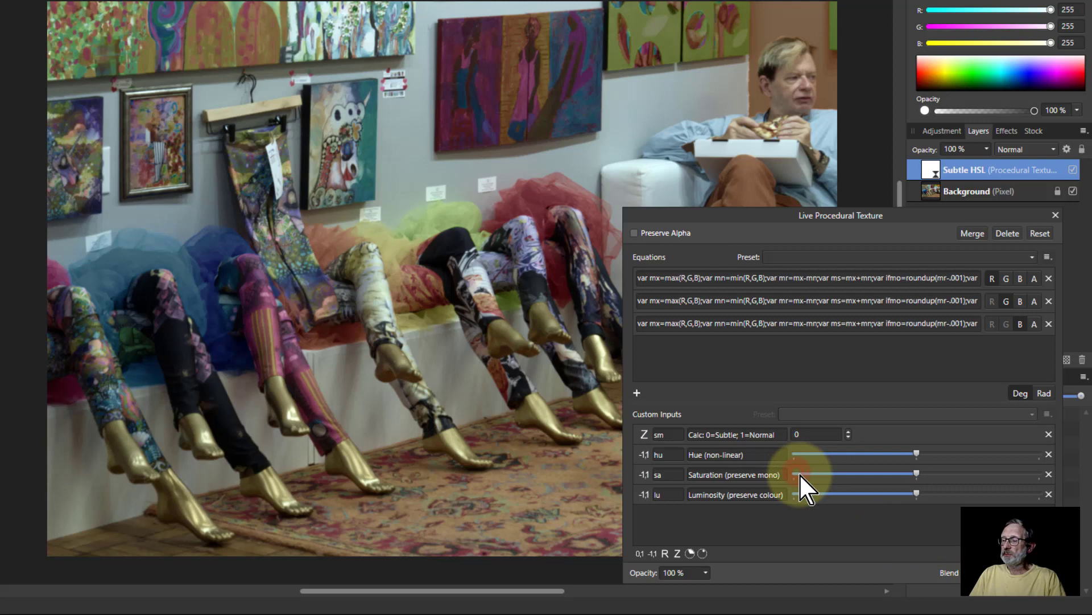
{"action": "left_click_drag", "start_coordinate": [801, 494], "coordinate": [916, 494]}
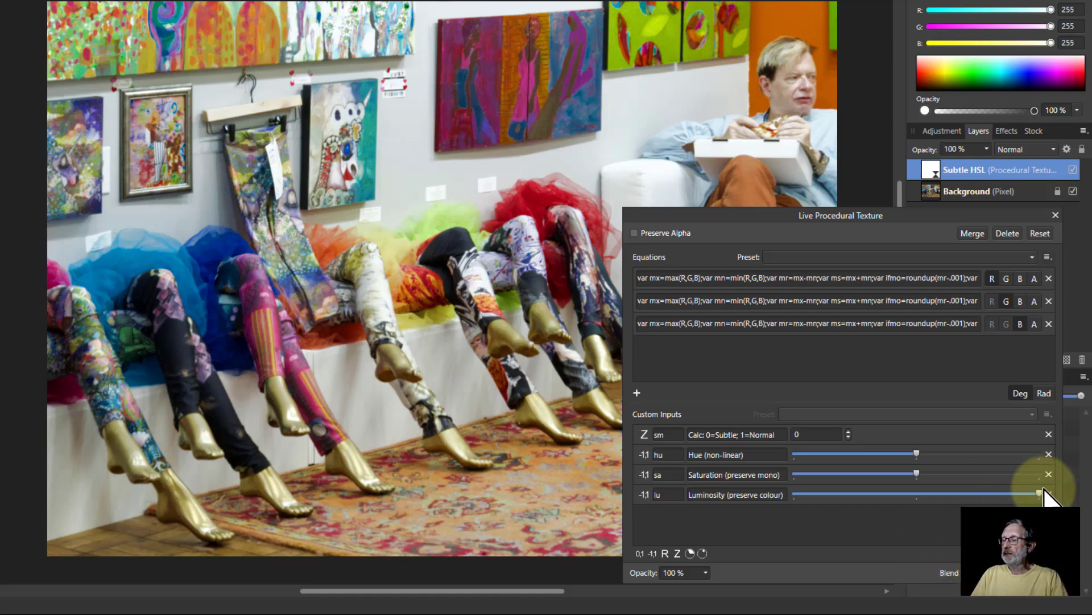
Leave luminosity slightly low and saturation toned down on the photo, then delete the texture layer.
{"action": "left_click_drag", "start_coordinate": [1038, 494], "coordinate": [794, 494]}
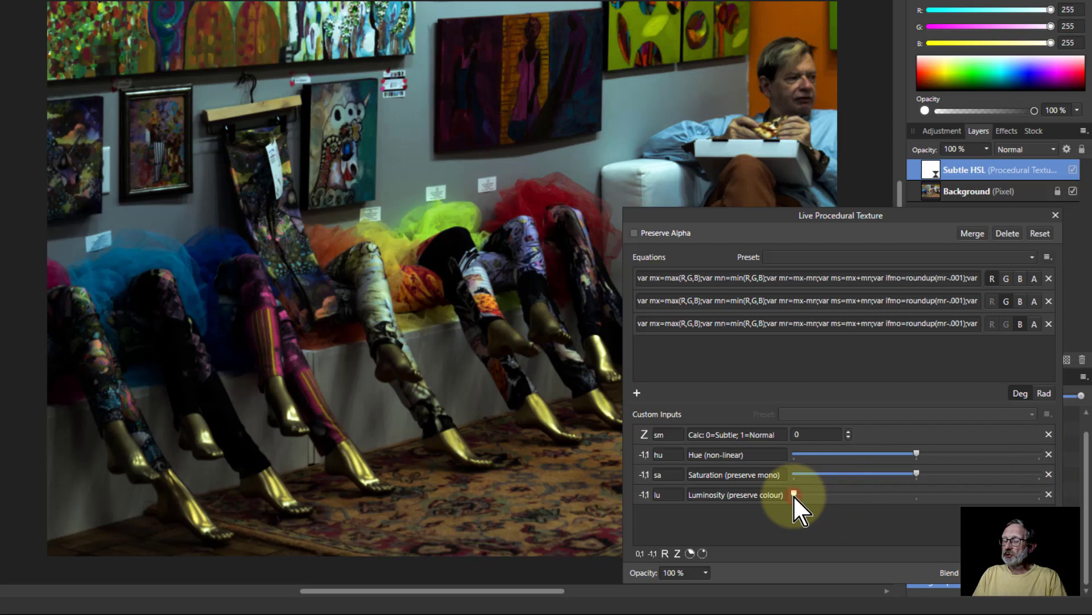
{"action": "left_click_drag", "start_coordinate": [794, 494], "coordinate": [843, 494]}
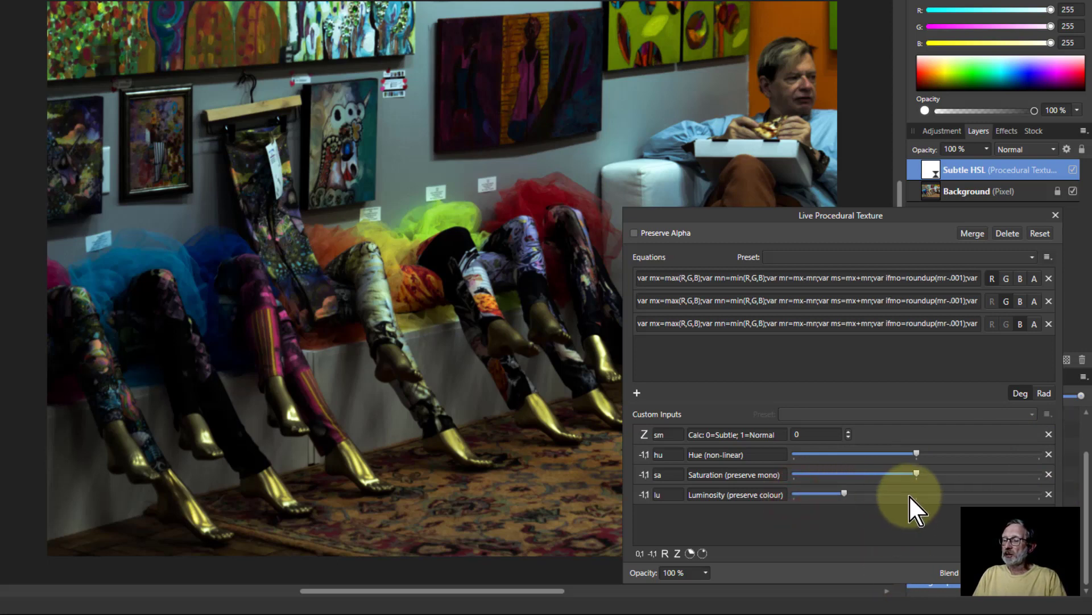
{"action": "left_click_drag", "start_coordinate": [918, 473], "coordinate": [982, 474]}
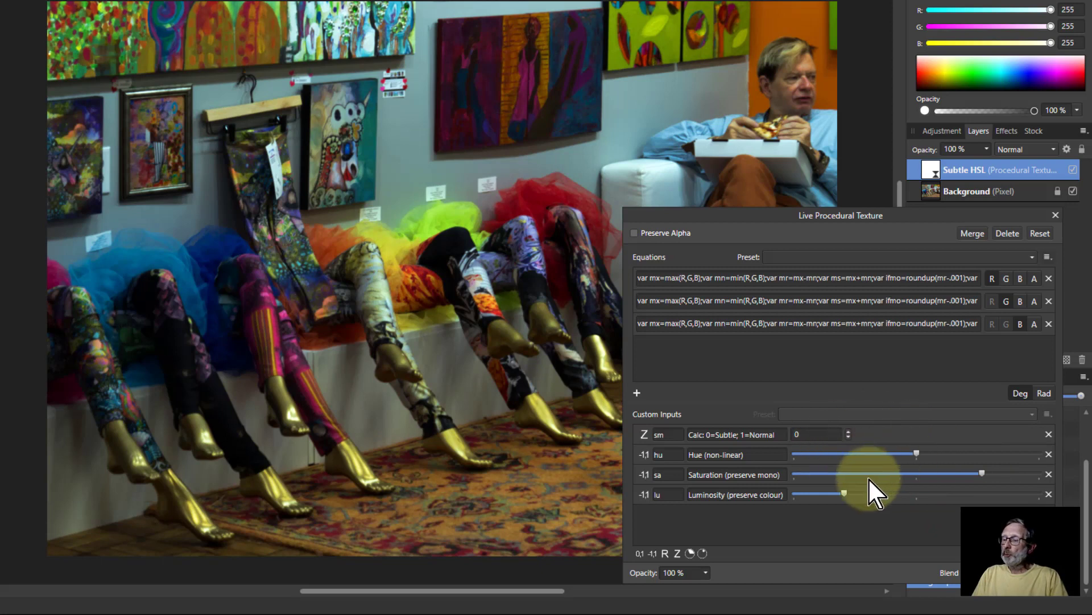
{"action": "left_click_drag", "start_coordinate": [982, 474], "coordinate": [861, 473]}
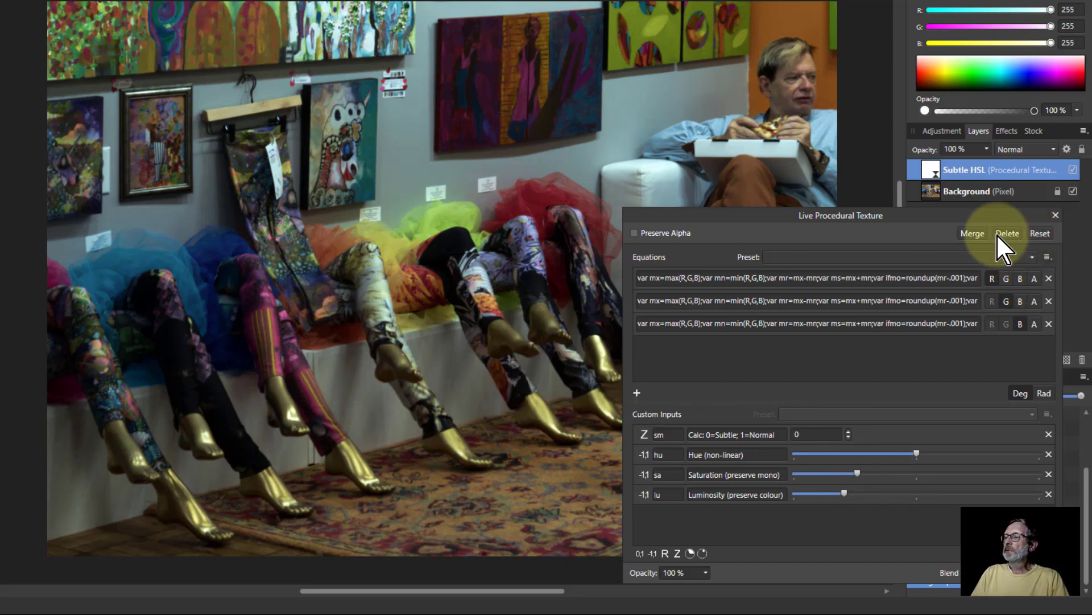
{"action": "left_click", "coordinate": [1008, 232]}
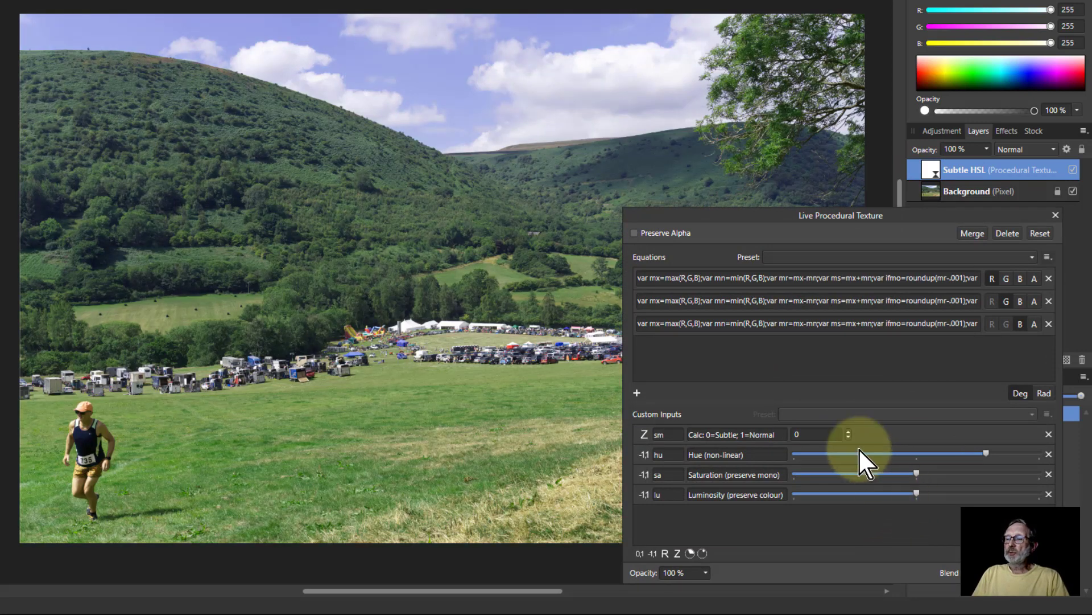
Shift the fell-running landscape's hue down, then return it to neutral.
{"action": "left_click_drag", "start_coordinate": [986, 454], "coordinate": [843, 454]}
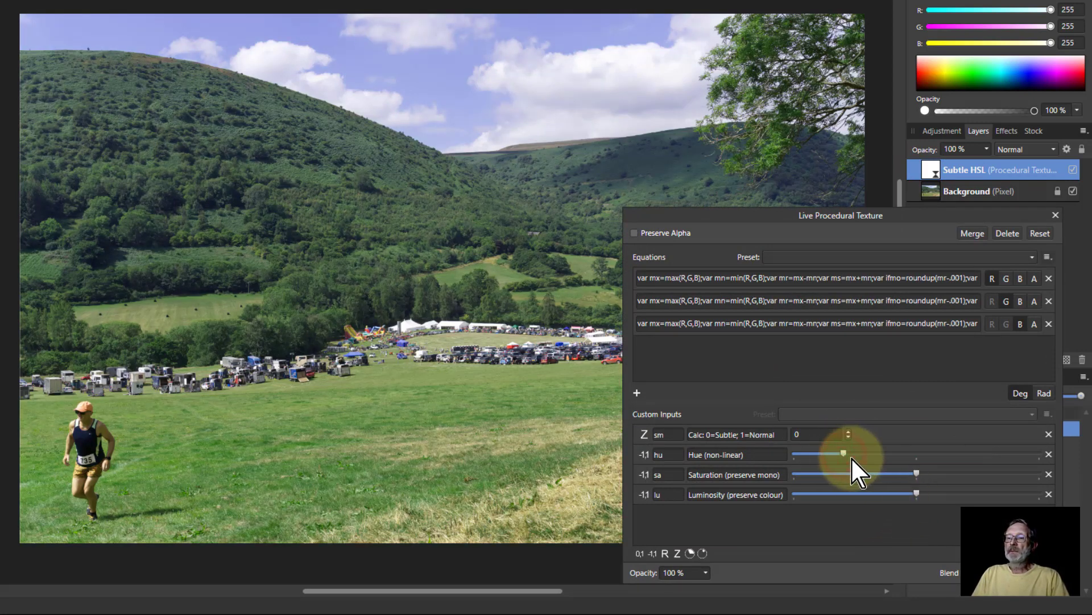
{"action": "left_click_drag", "start_coordinate": [843, 454], "coordinate": [815, 454]}
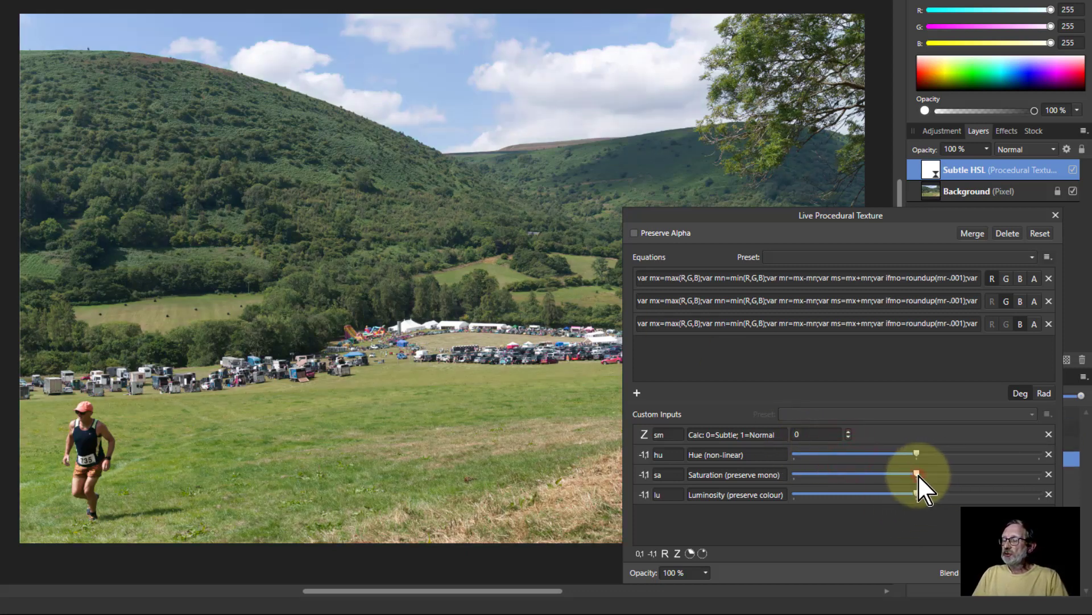
Push the landscape's saturation to vivid maximum, then mute it to a low setting.
{"action": "left_click_drag", "start_coordinate": [916, 474], "coordinate": [976, 474]}
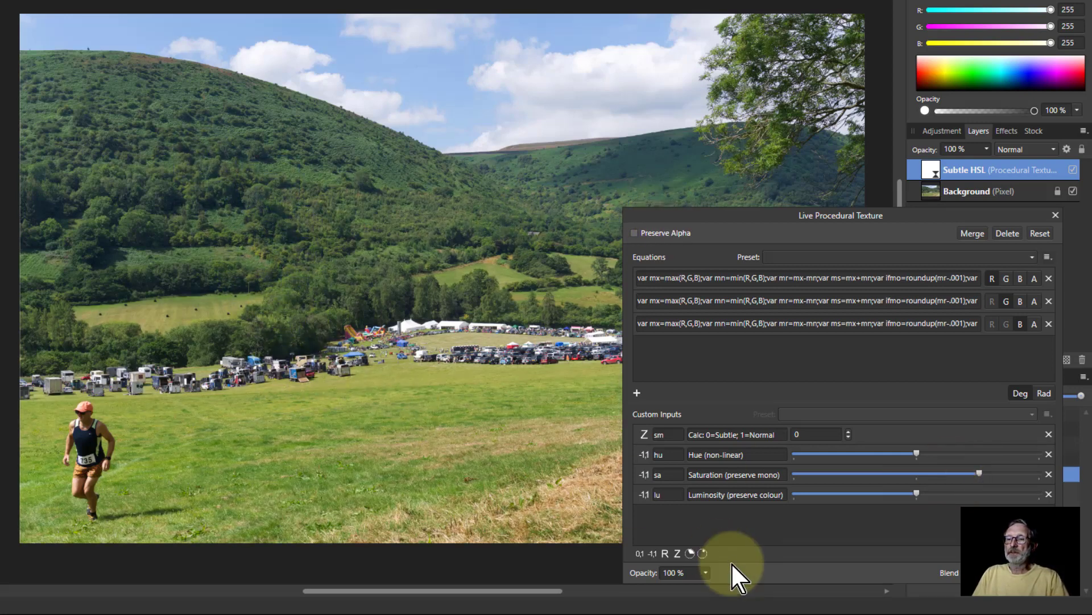
{"action": "left_click_drag", "start_coordinate": [916, 473], "coordinate": [1013, 473]}
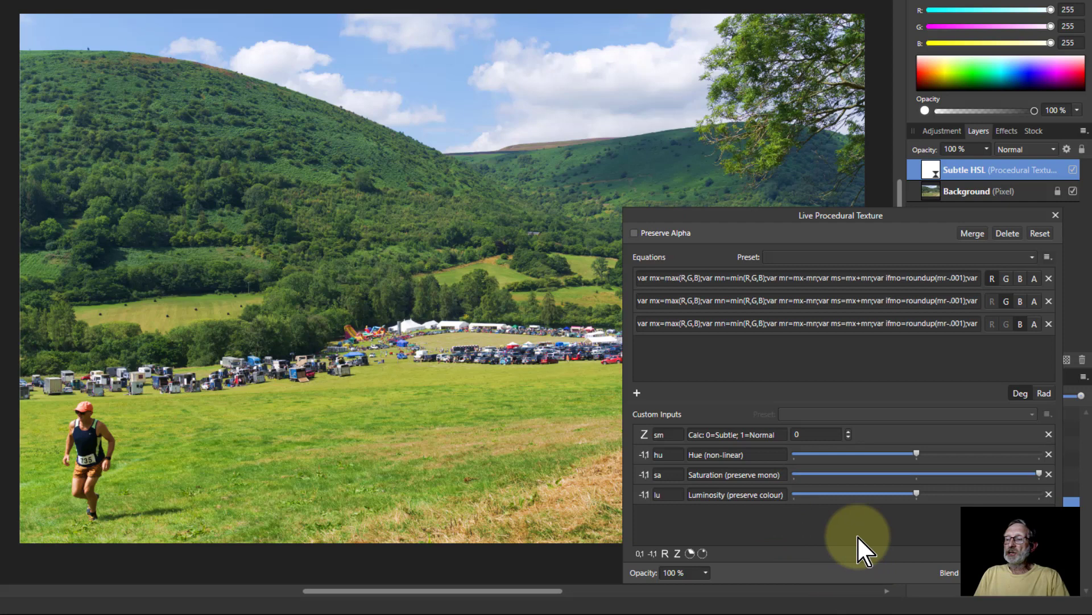
{"action": "mouse_move", "coordinate": [796, 441]}
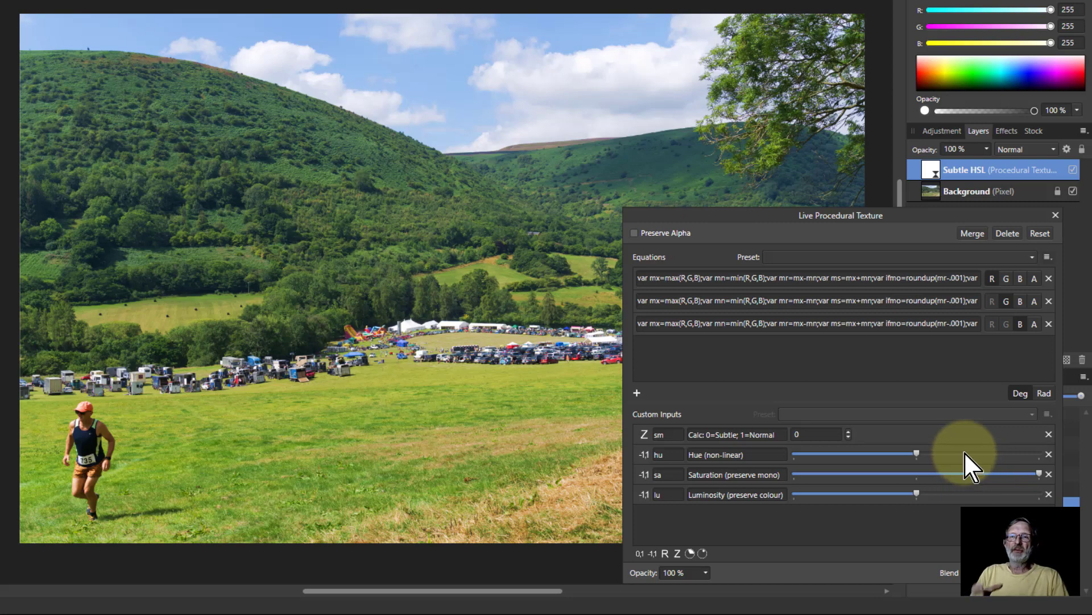
{"action": "mouse_move", "coordinate": [965, 457]}
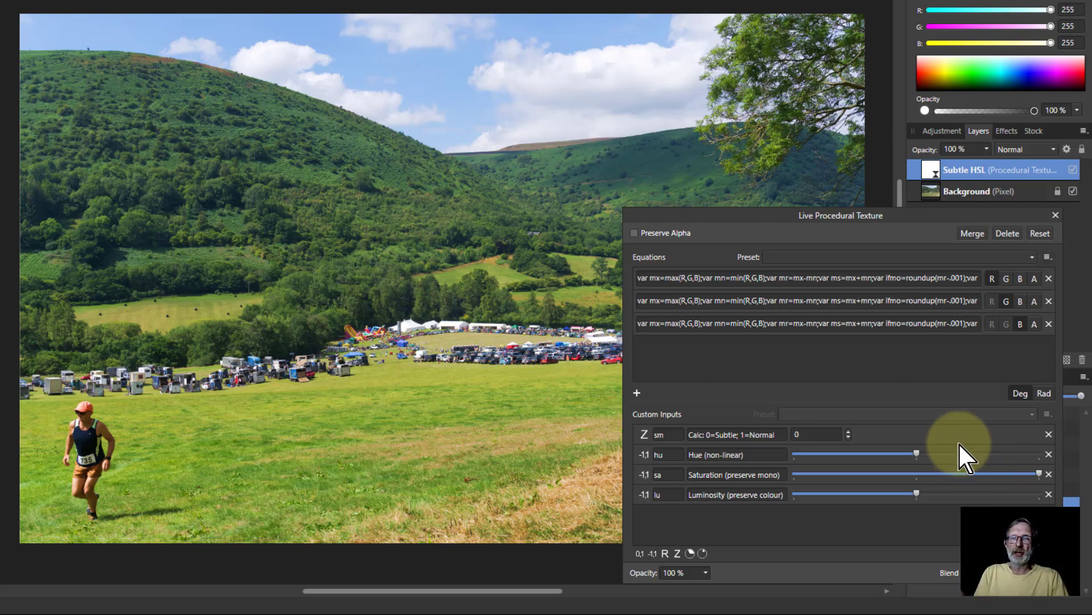
{"action": "mouse_move", "coordinate": [979, 420]}
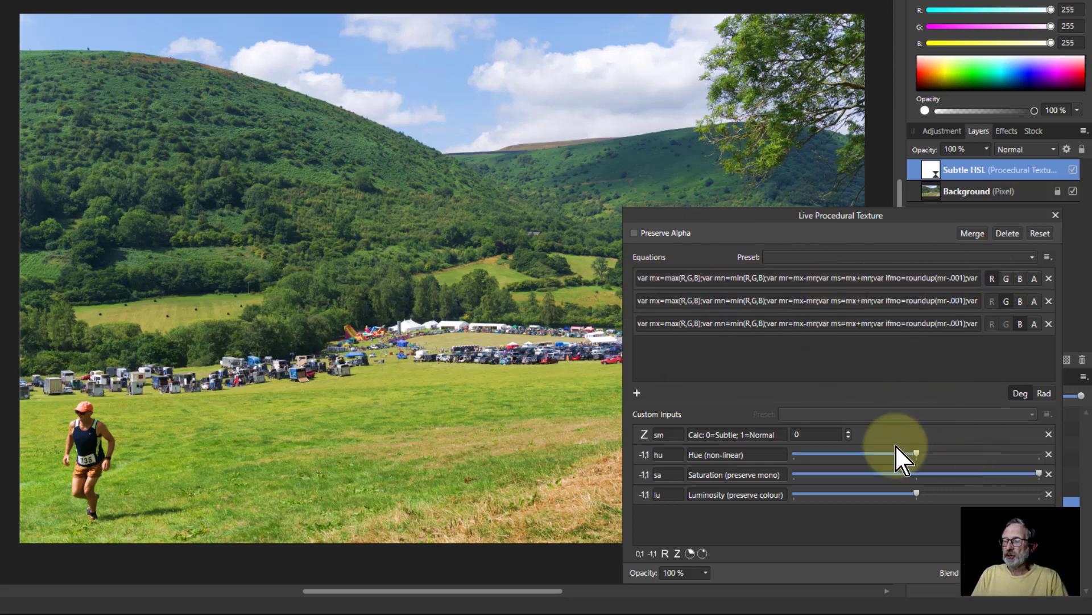
{"action": "mouse_move", "coordinate": [889, 491]}
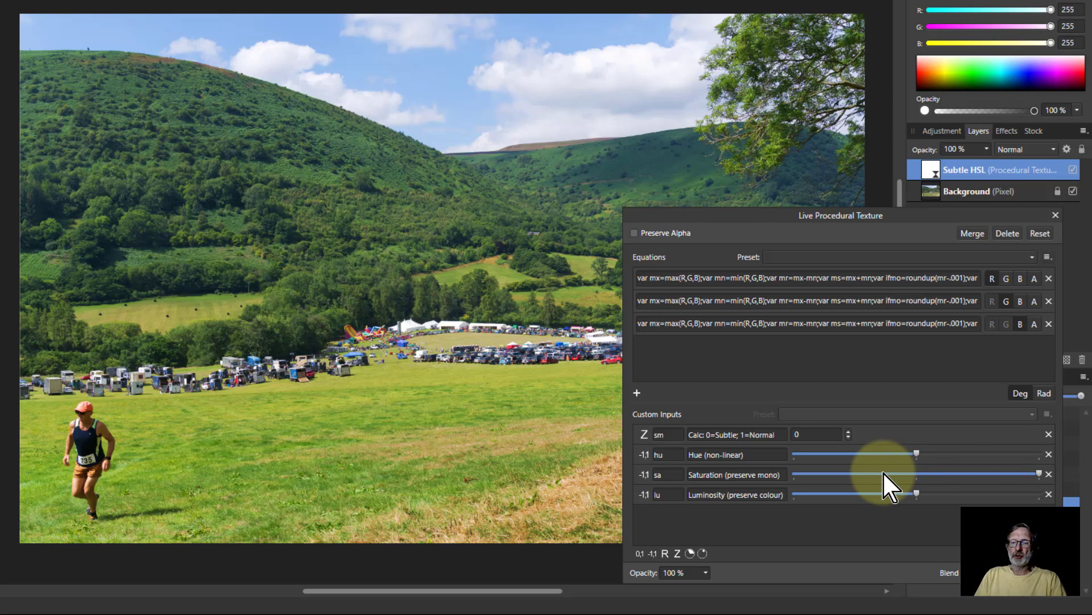
{"action": "left_click_drag", "start_coordinate": [1037, 474], "coordinate": [808, 473]}
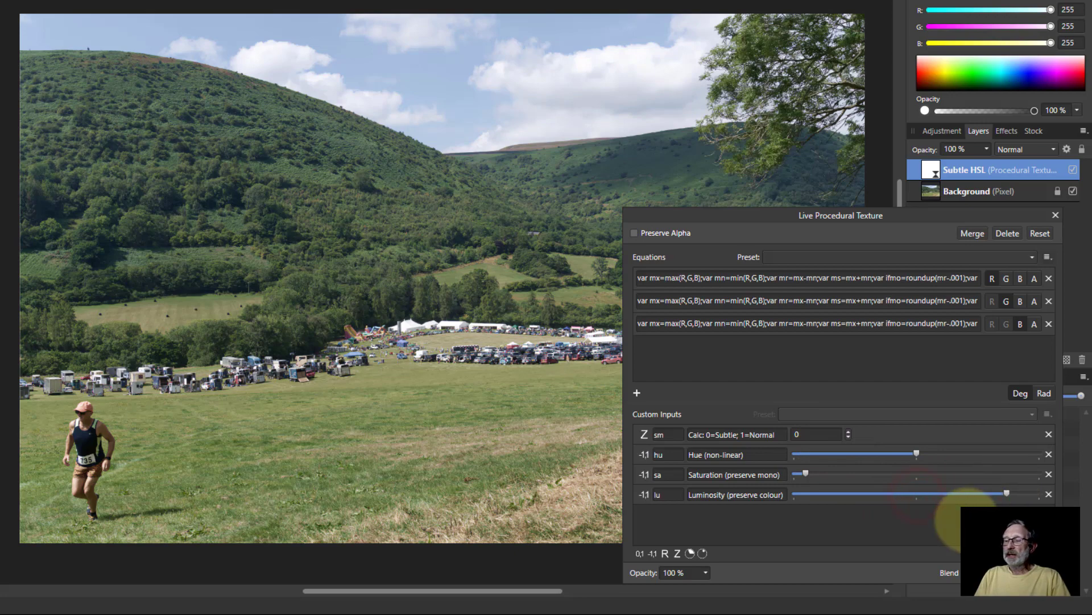
Darken the landscape with minimum luminosity and intensify its colours for a deep blue sky.
{"action": "left_click_drag", "start_coordinate": [1007, 494], "coordinate": [804, 494]}
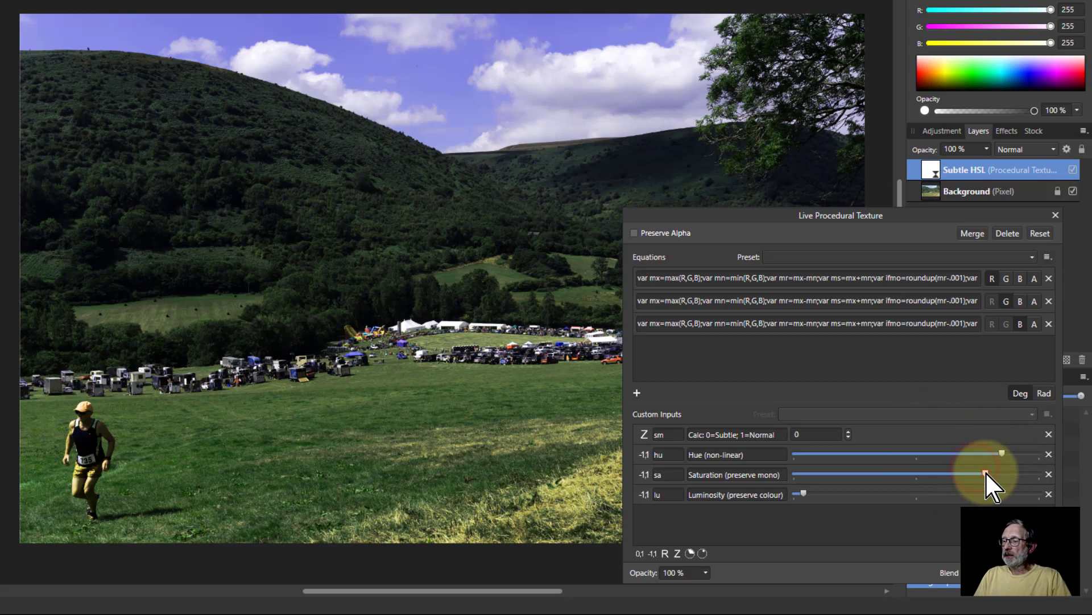
{"action": "left_click_drag", "start_coordinate": [1002, 474], "coordinate": [984, 474]}
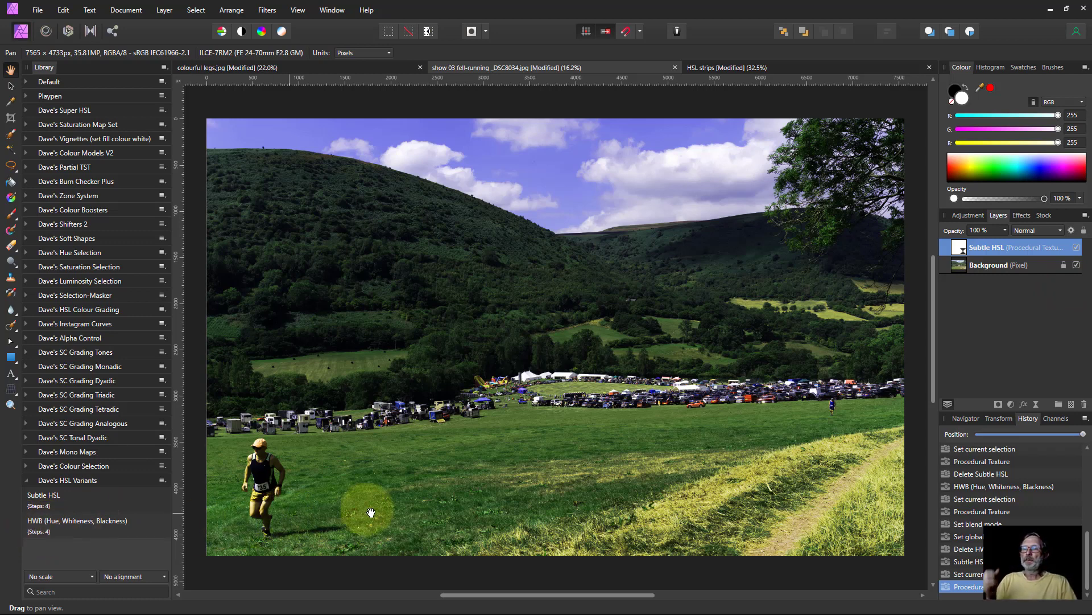
{"action": "mouse_move", "coordinate": [838, 346]}
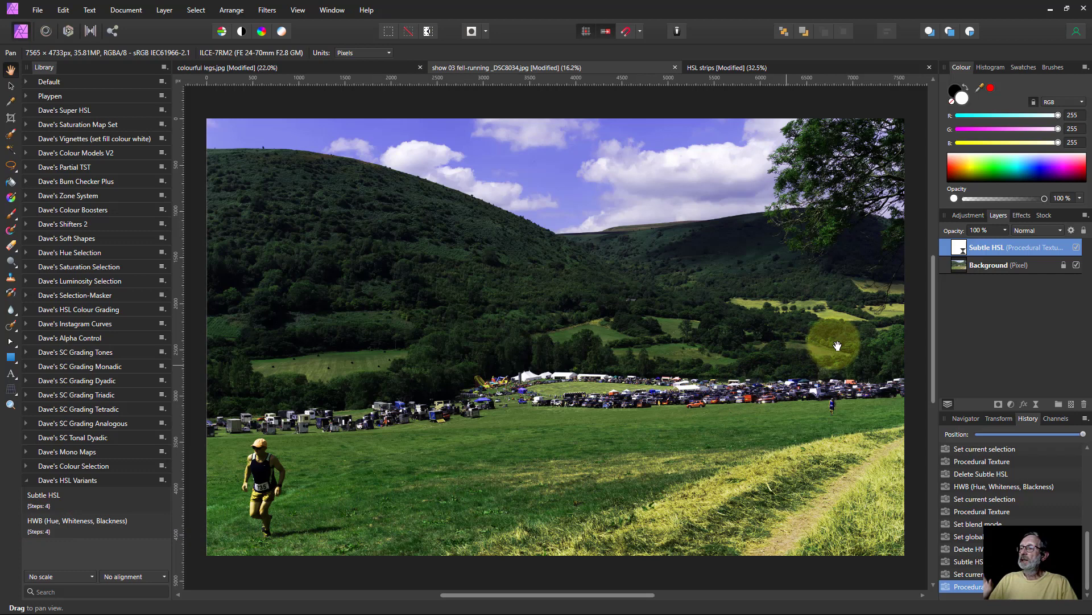
{"action": "mouse_move", "coordinate": [951, 264]}
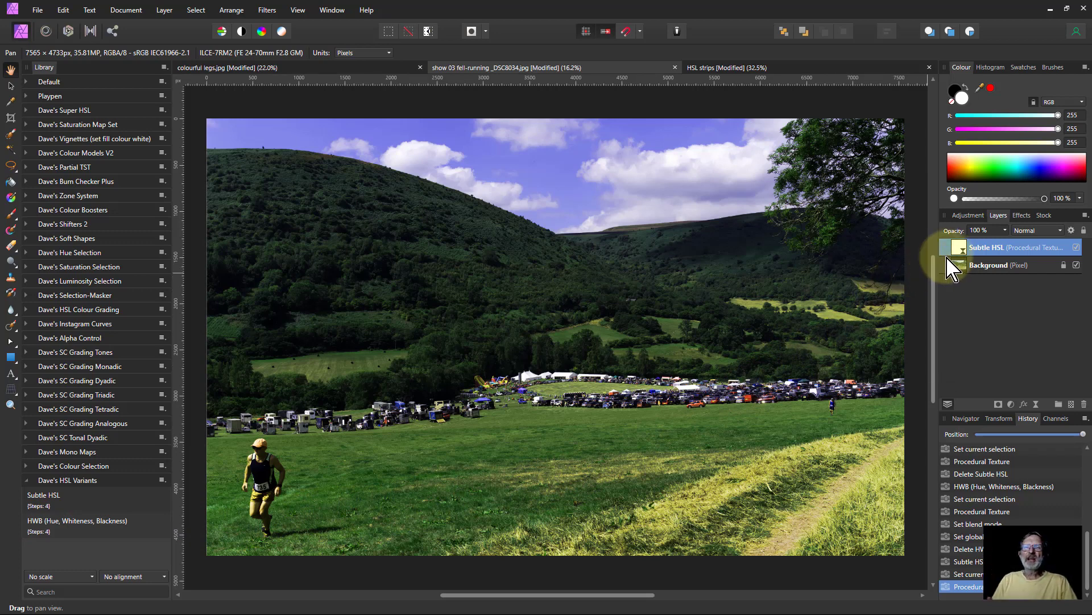
{"action": "left_click", "coordinate": [1013, 247]}
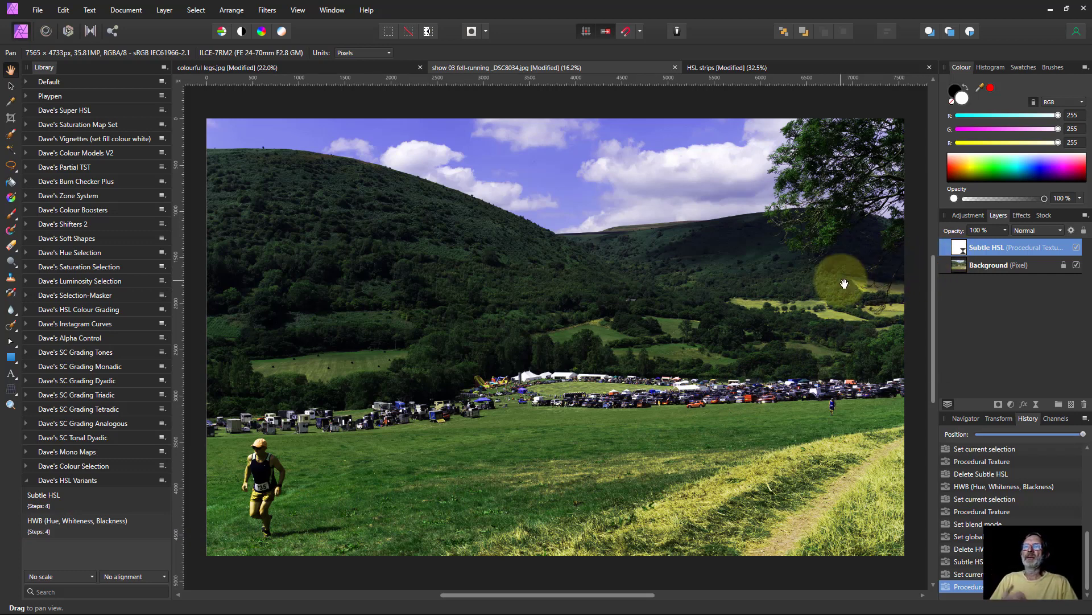